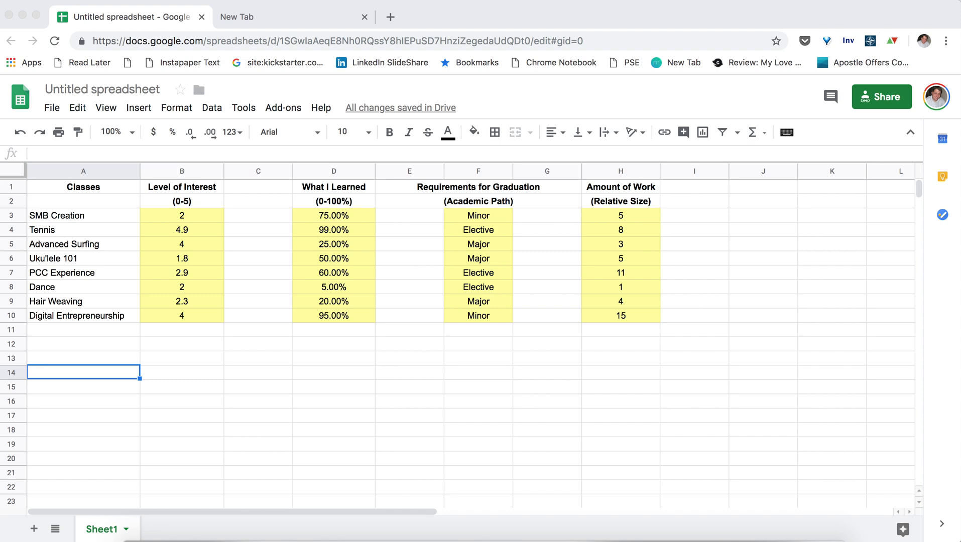
{"action": "mouse_move", "coordinate": [324, 139]}
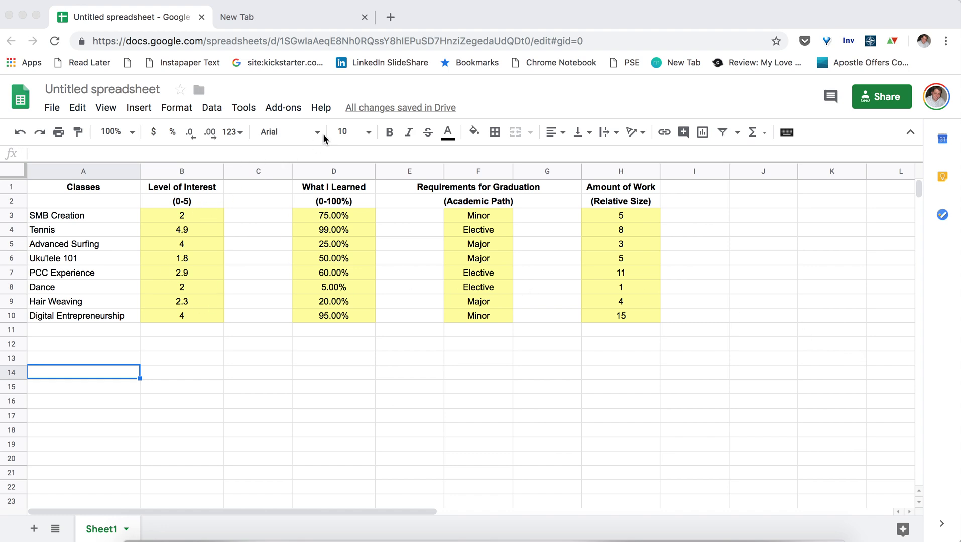
{"action": "mouse_move", "coordinate": [648, 286]}
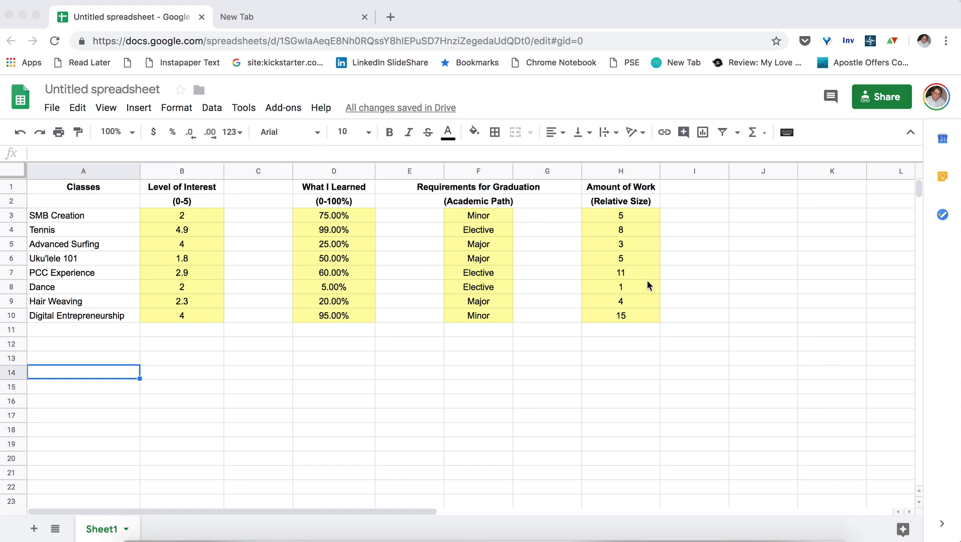
{"action": "mouse_move", "coordinate": [122, 100]}
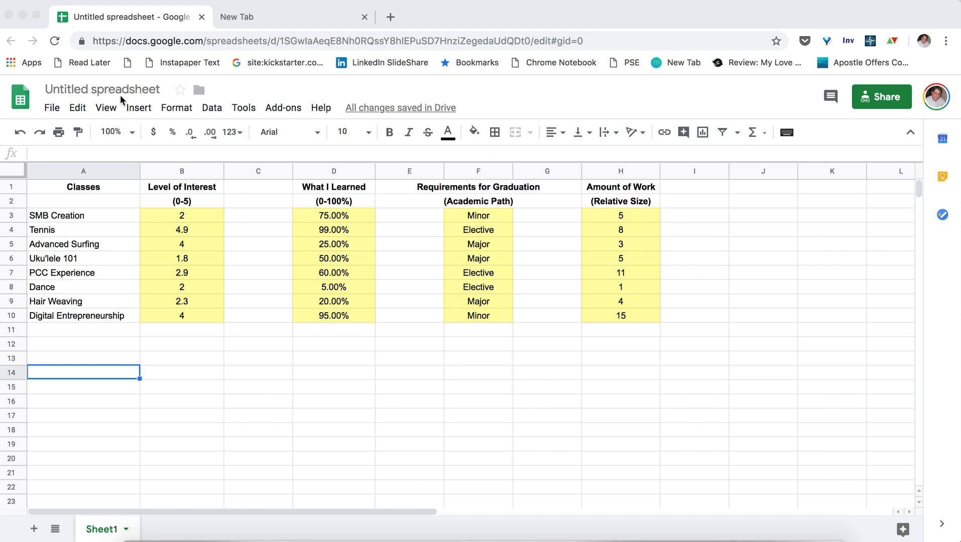
{"action": "mouse_move", "coordinate": [139, 107]}
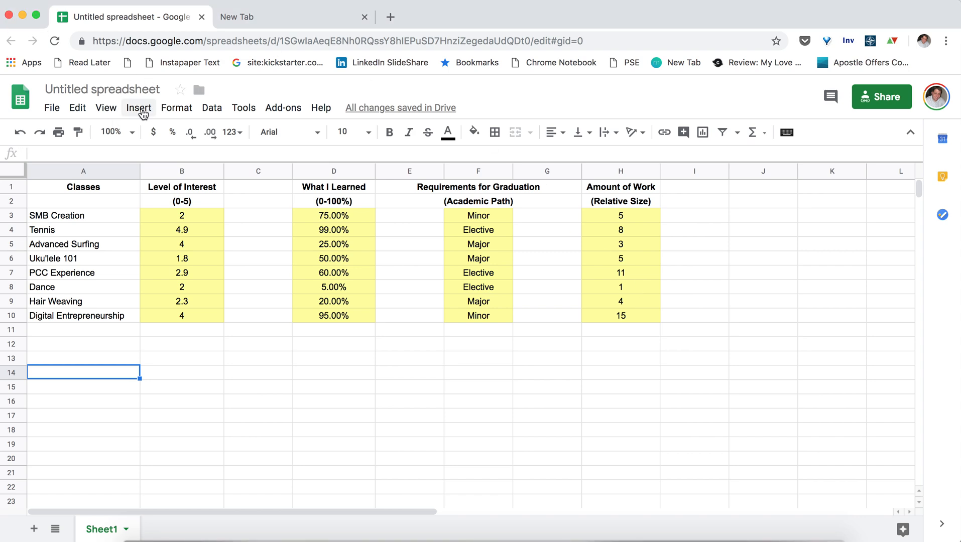
Insert a new chart and change its chart type to Bubble chart.
{"action": "left_click", "coordinate": [138, 107]}
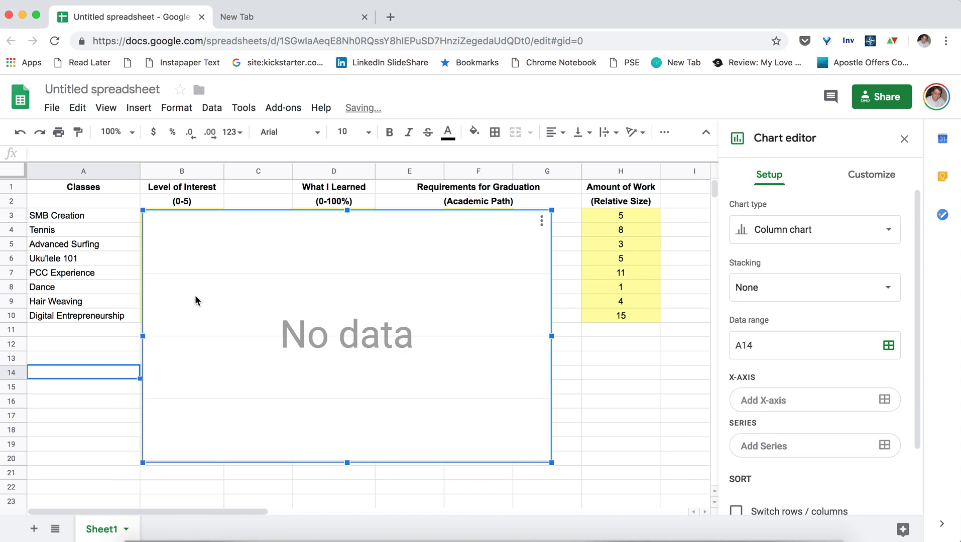
{"action": "mouse_move", "coordinate": [858, 218]}
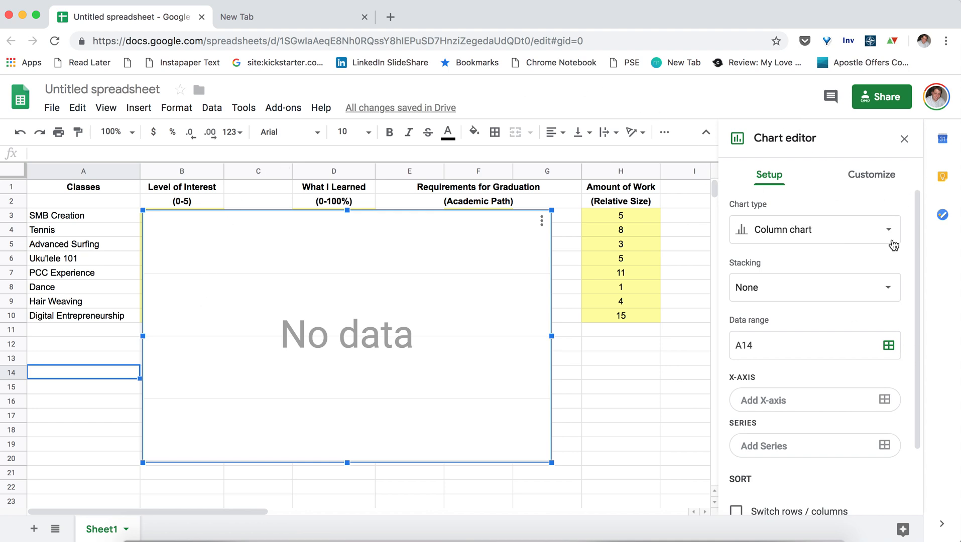
{"action": "mouse_move", "coordinate": [803, 231]}
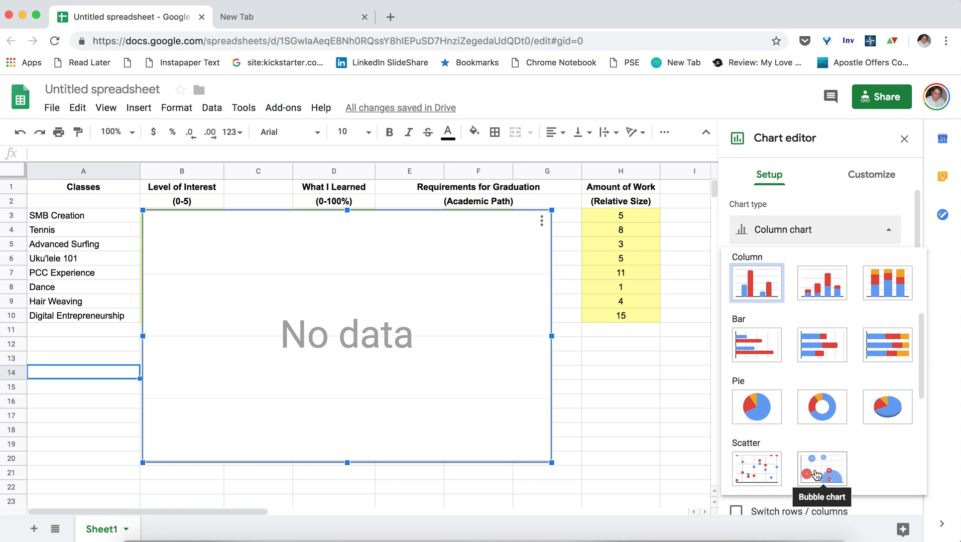
{"action": "left_click", "coordinate": [820, 469]}
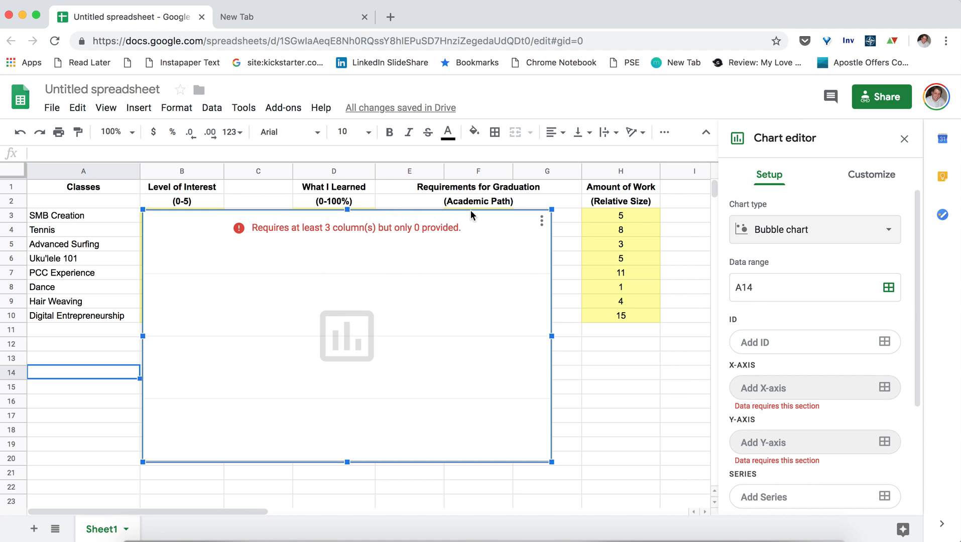
{"action": "mouse_move", "coordinate": [386, 256]}
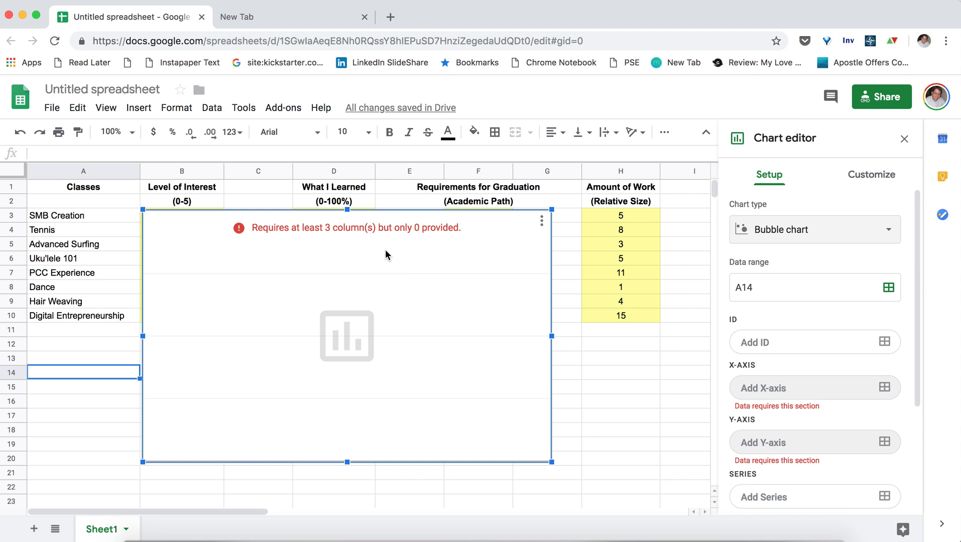
{"action": "mouse_move", "coordinate": [887, 287]}
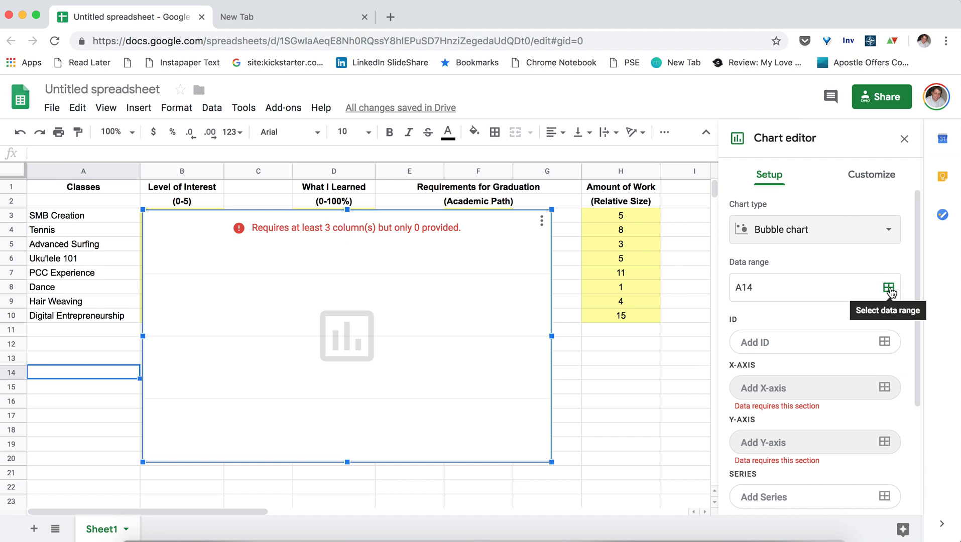
Add the chart data ranges A1:A10, B1:B10, D1:D10, F1:F10 and H1:H10.
{"action": "left_click", "coordinate": [888, 288]}
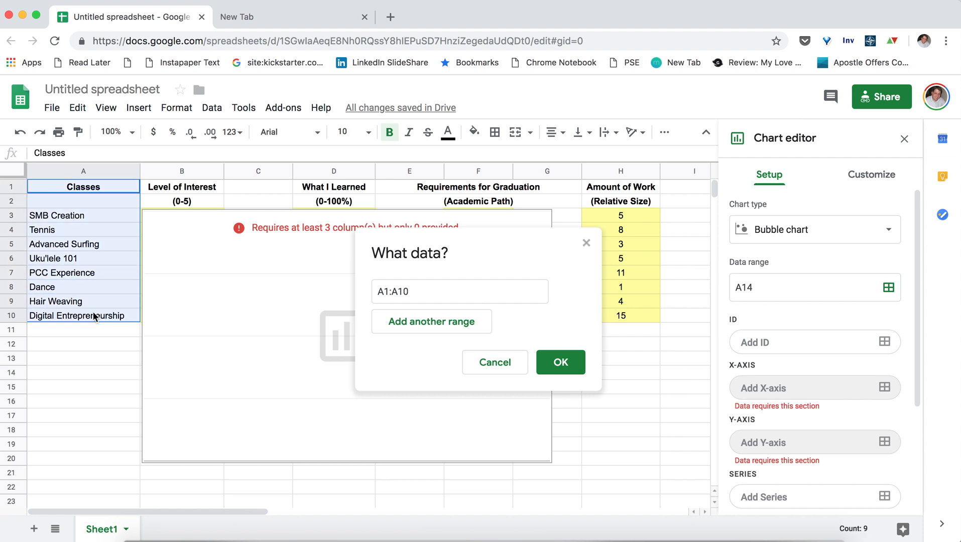
{"action": "mouse_move", "coordinate": [476, 329]}
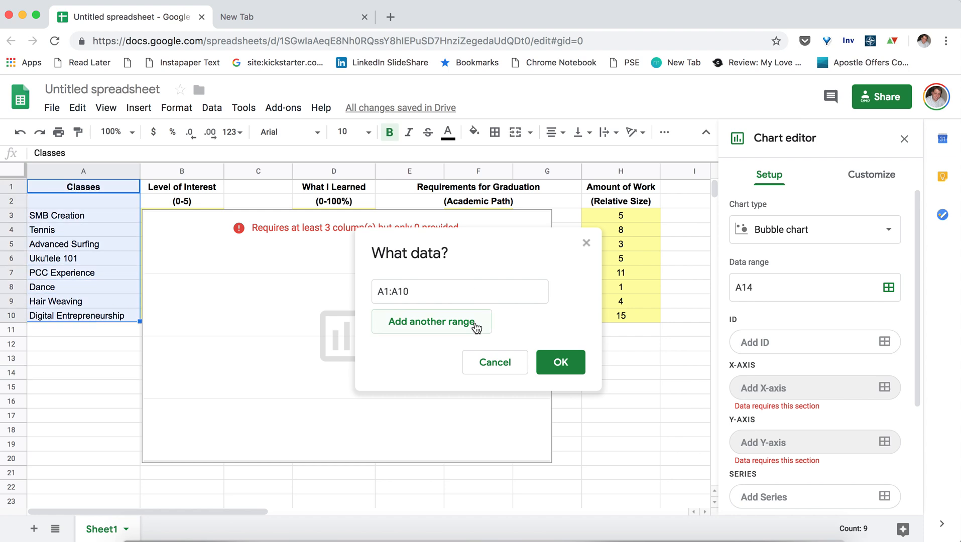
{"action": "left_click", "coordinate": [431, 321]}
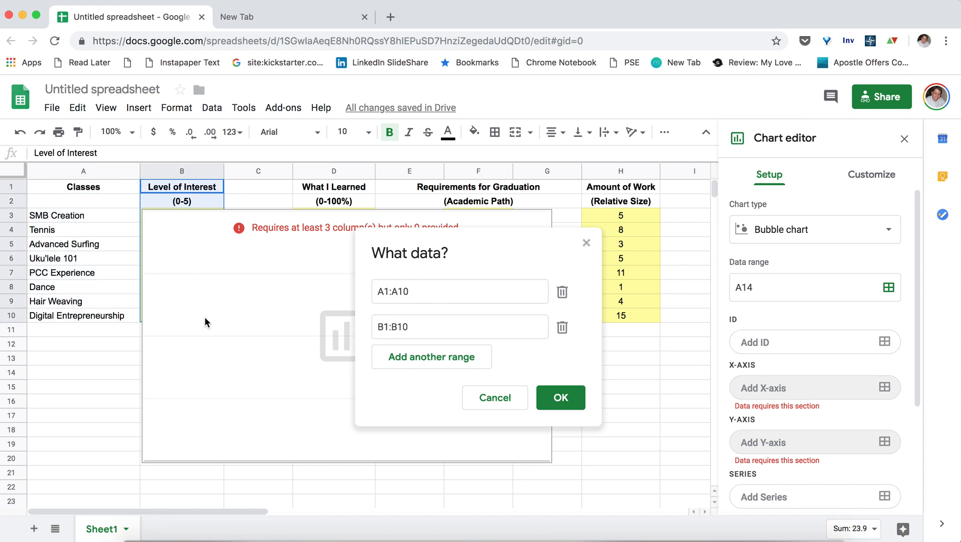
{"action": "mouse_move", "coordinate": [575, 326]}
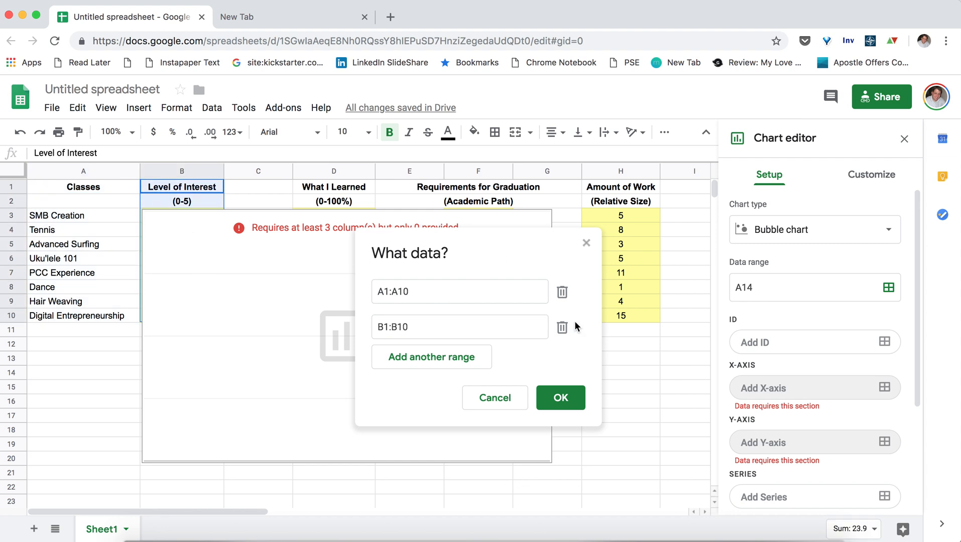
{"action": "left_click", "coordinate": [430, 356]}
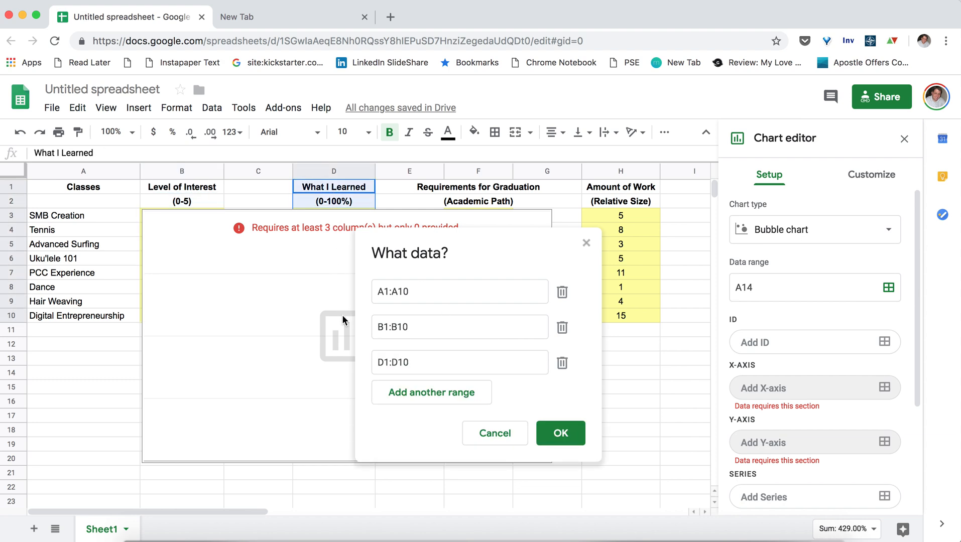
{"action": "left_click", "coordinate": [431, 392]}
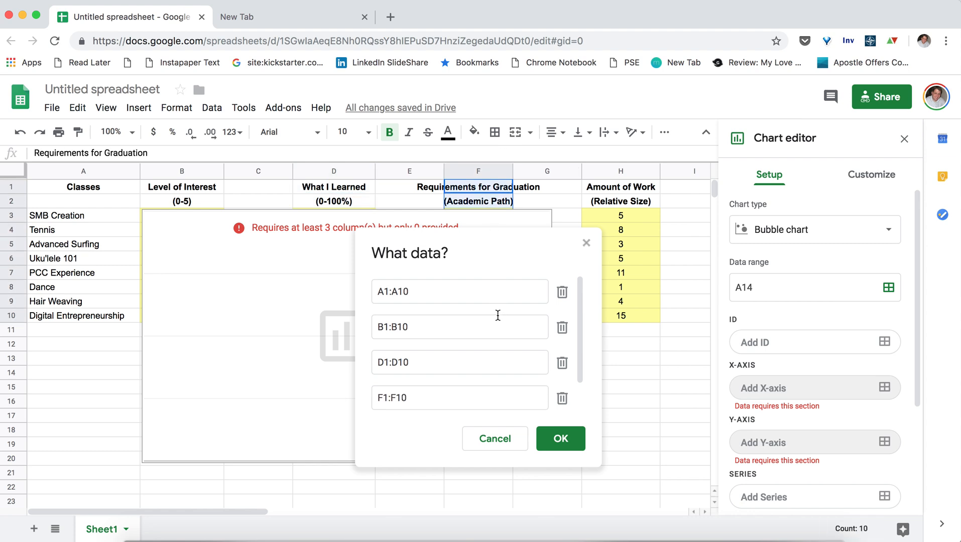
{"action": "left_click", "coordinate": [561, 292]}
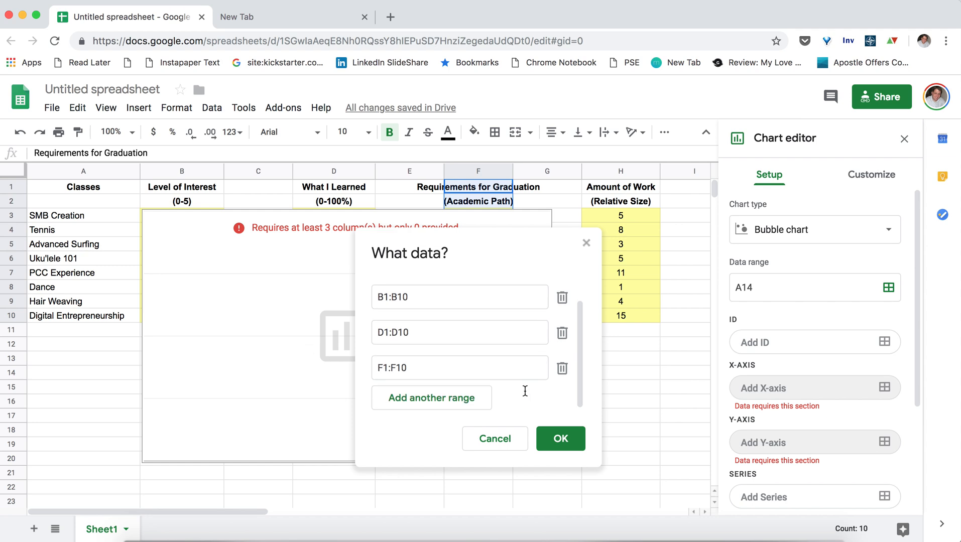
{"action": "left_click", "coordinate": [431, 398]}
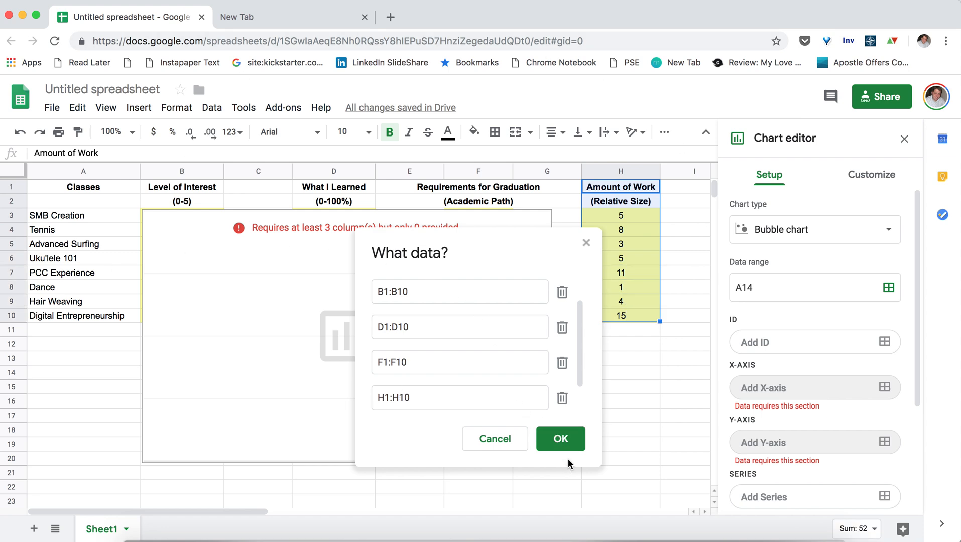
Confirm the five data ranges and select the bubble chart to nudge it lower.
{"action": "left_click", "coordinate": [559, 439]}
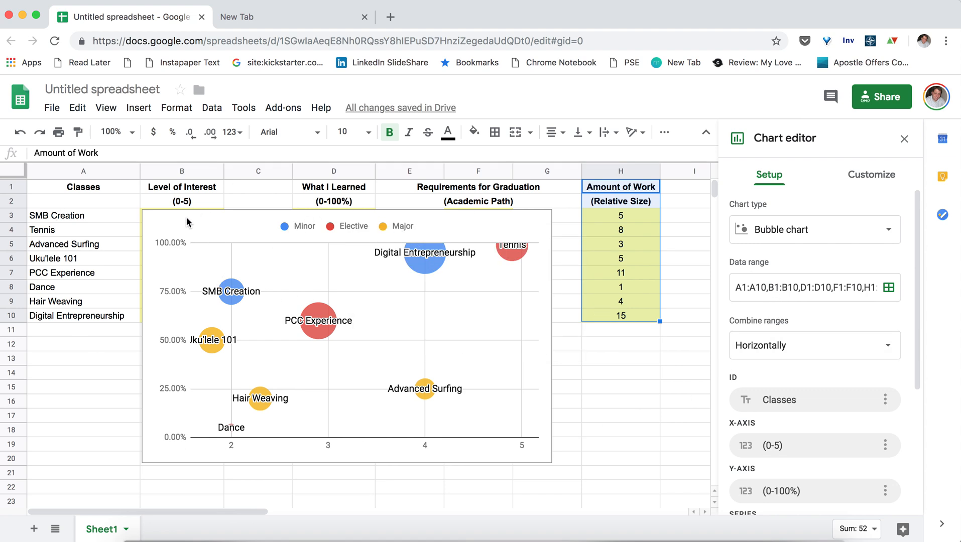
{"action": "mouse_move", "coordinate": [207, 248]}
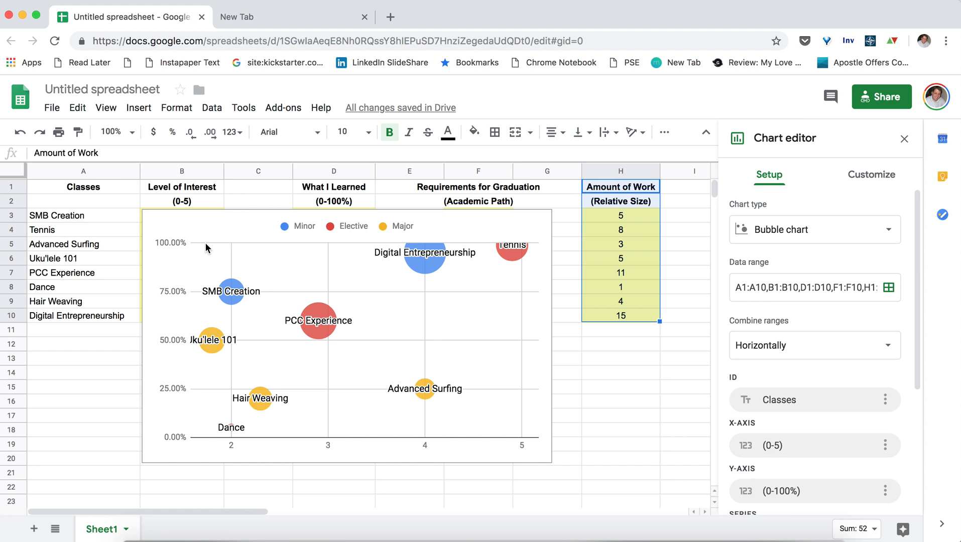
{"action": "mouse_move", "coordinate": [452, 227]}
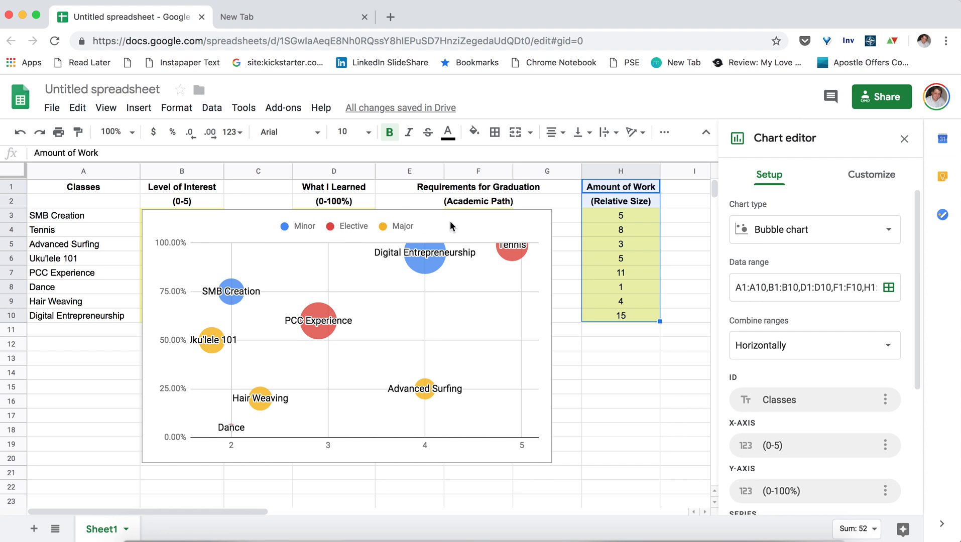
{"action": "left_click", "coordinate": [346, 337]}
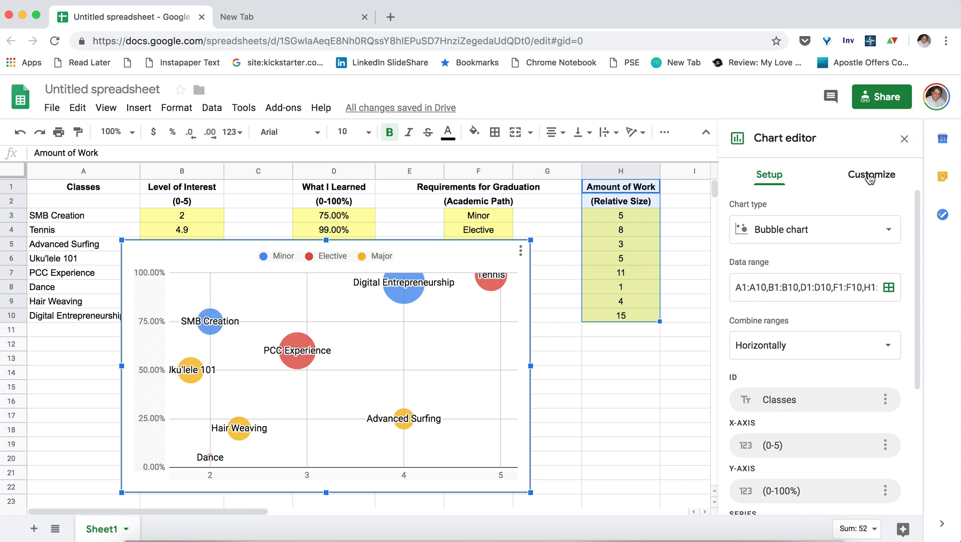
In Customize > Chart & axis titles, set the title 'Competitive Analysis of My Classes'.
{"action": "left_click", "coordinate": [869, 174]}
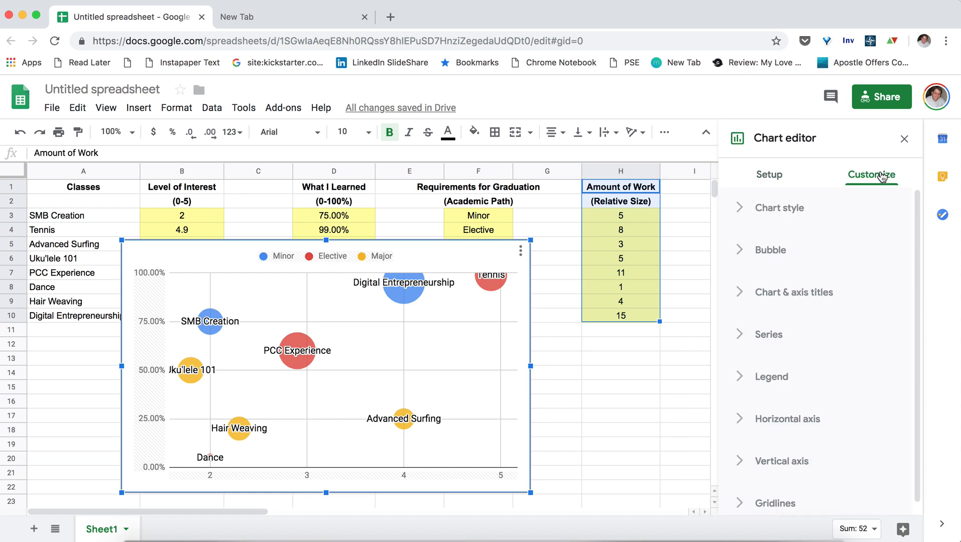
{"action": "mouse_move", "coordinate": [788, 300]}
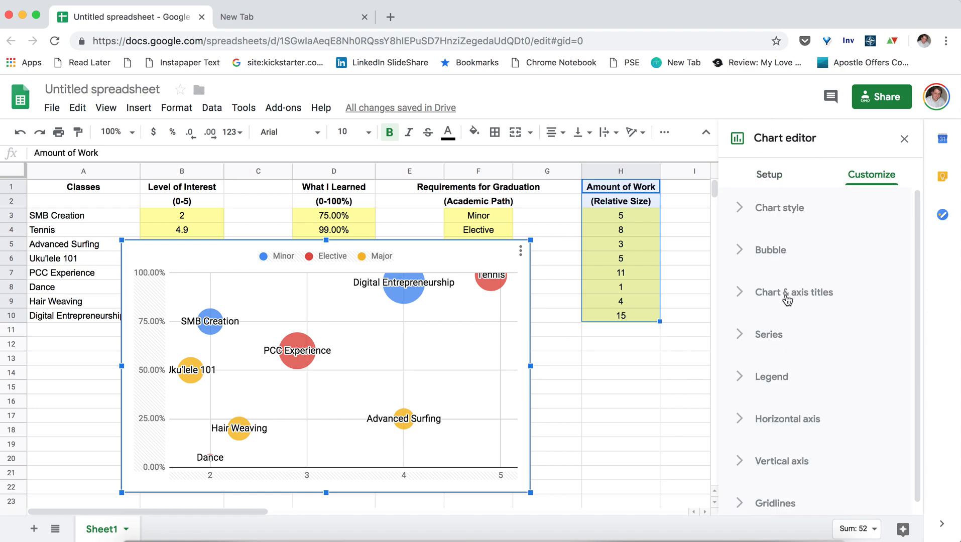
{"action": "left_click", "coordinate": [794, 292]}
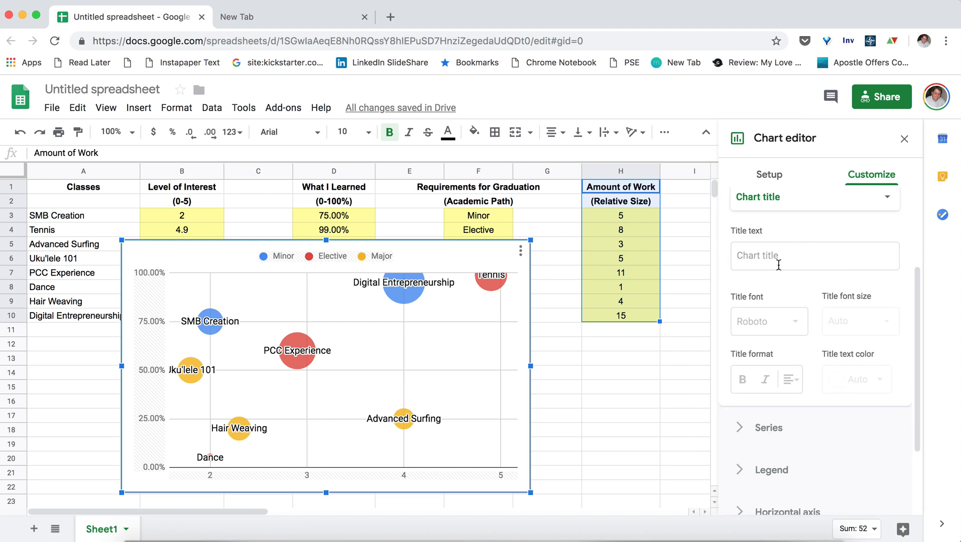
{"action": "left_click", "coordinate": [813, 256]}
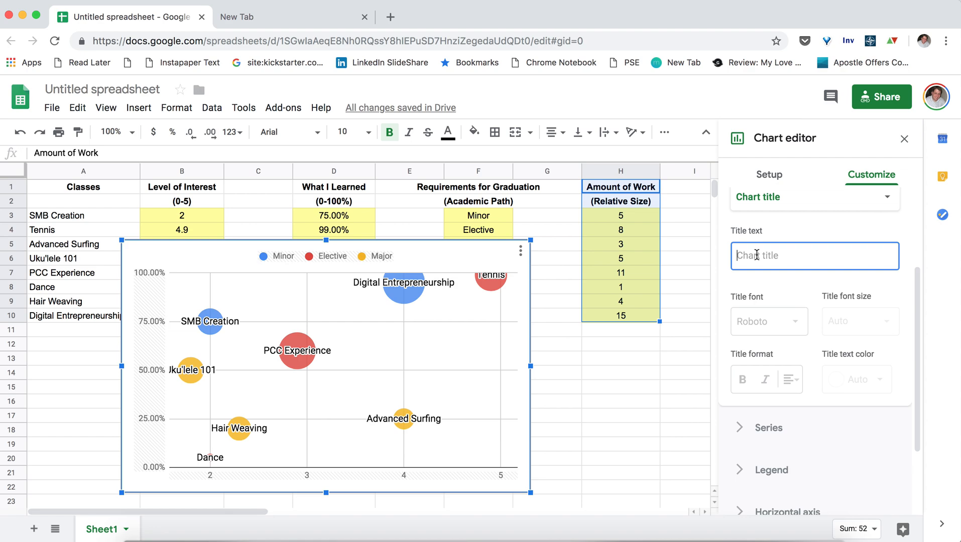
{"action": "type", "text": "C"}
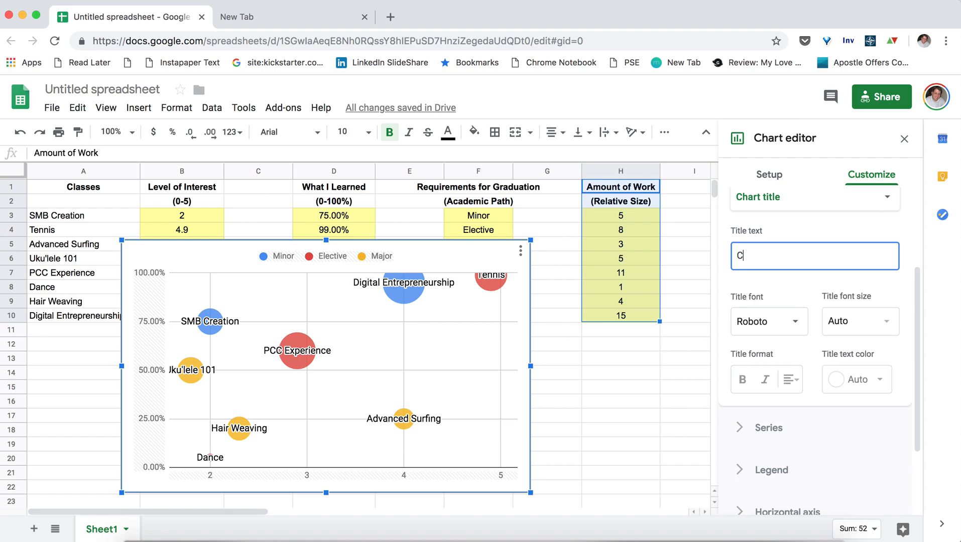
{"action": "type", "text": "ompetitive A"}
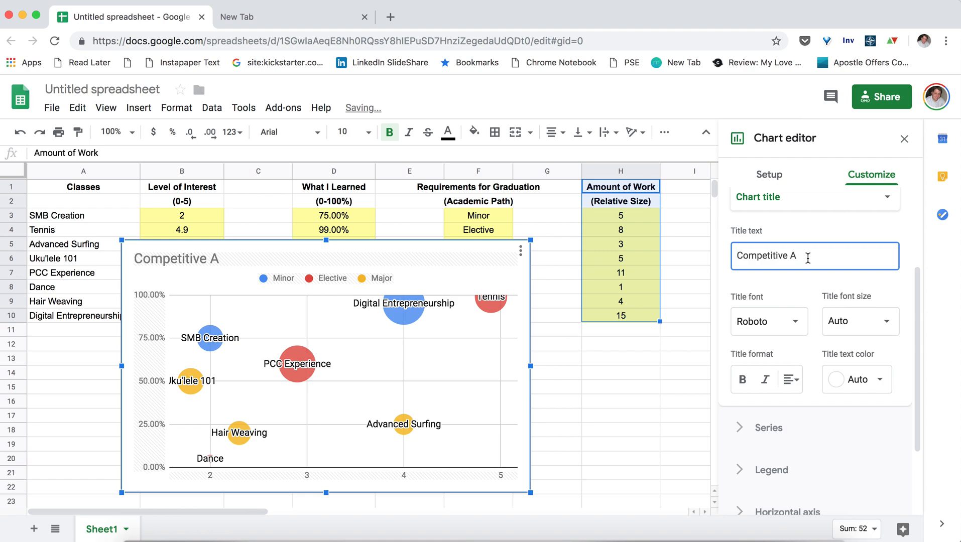
{"action": "type", "text": "nalysis o"}
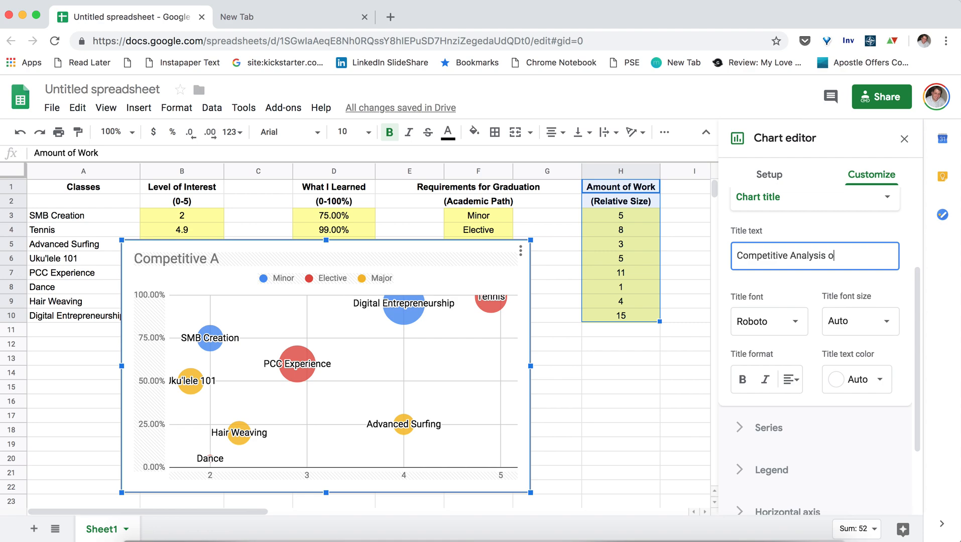
{"action": "type", "text": "f My Classes"}
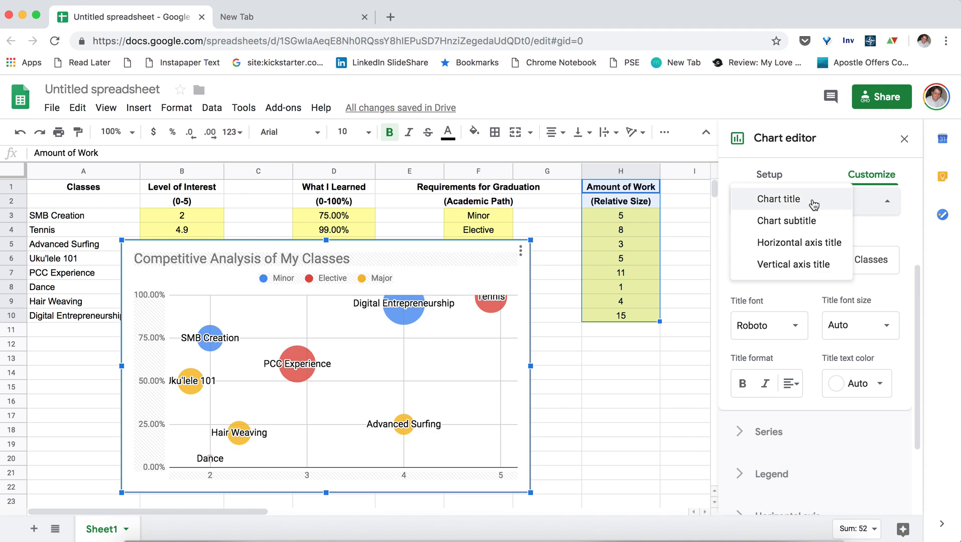
Set the chart subtitle to 'Requirements for Graduation'.
{"action": "left_click", "coordinate": [785, 220]}
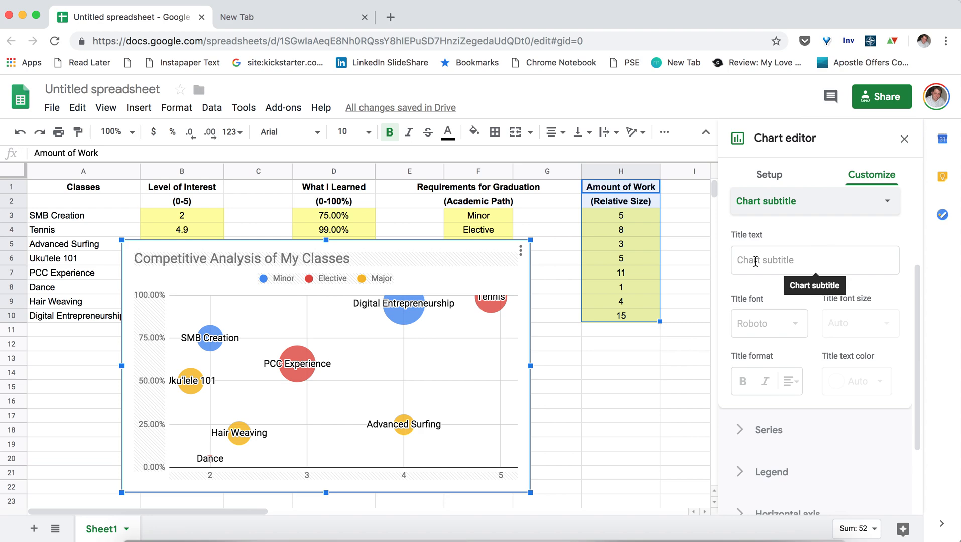
{"action": "type", "text": "R"}
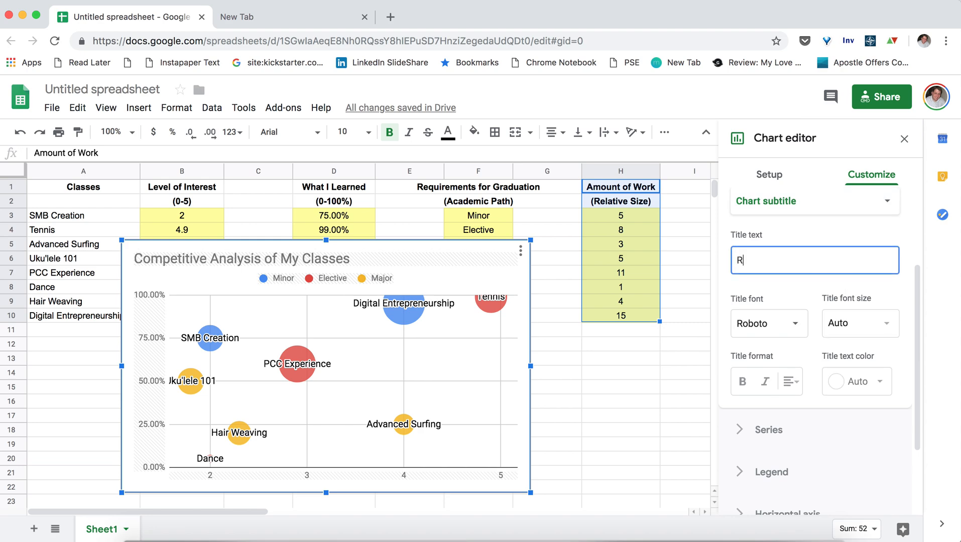
{"action": "type", "text": "equirements fo"}
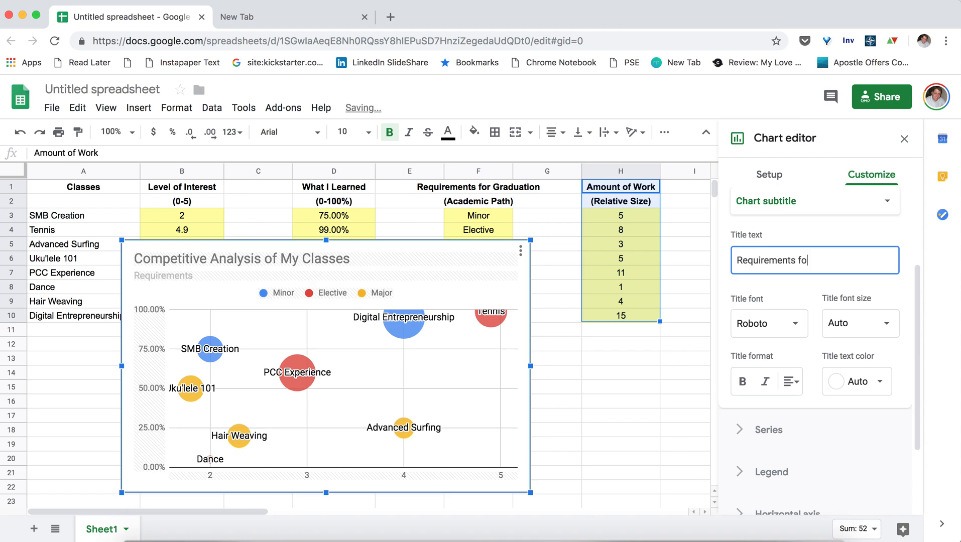
{"action": "type", "text": "r Gradu"}
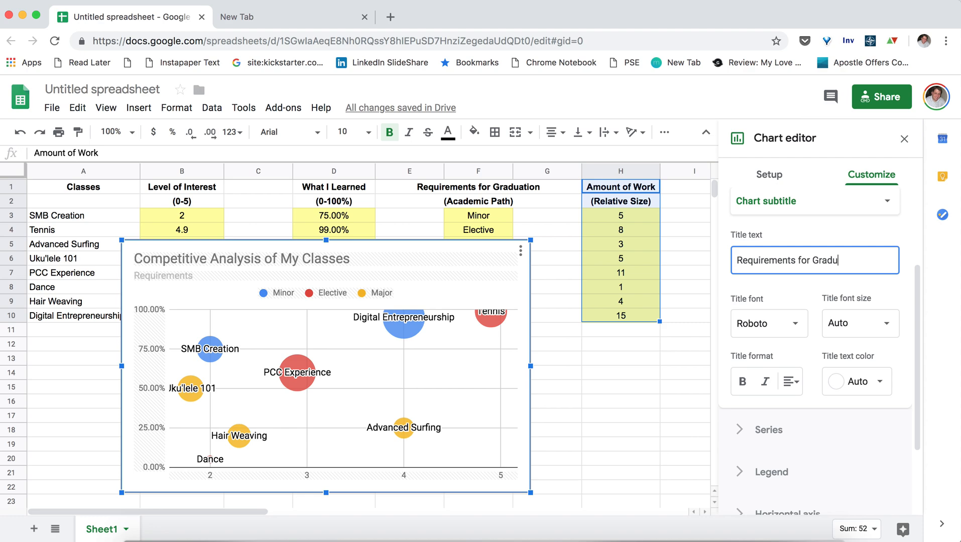
{"action": "type", "text": "ation"}
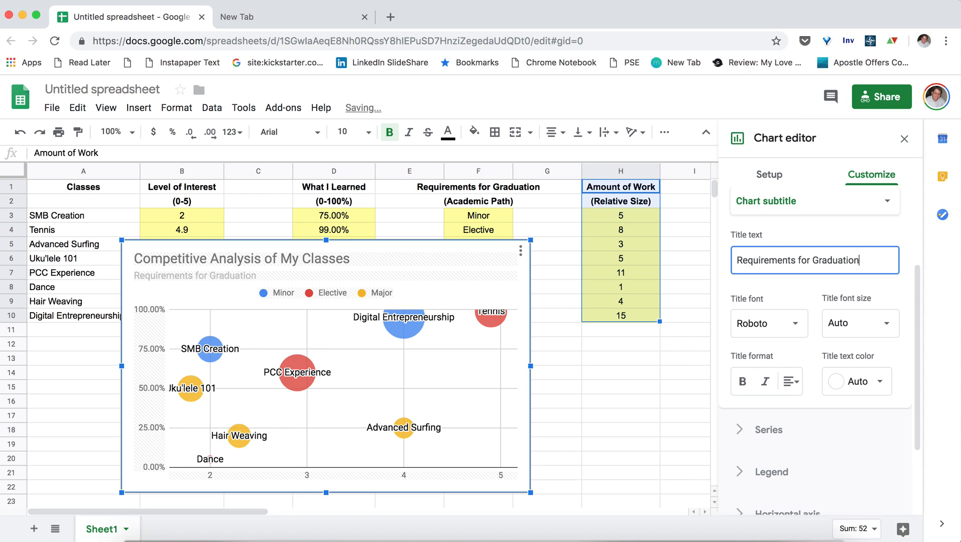
{"action": "left_click", "coordinate": [814, 200]}
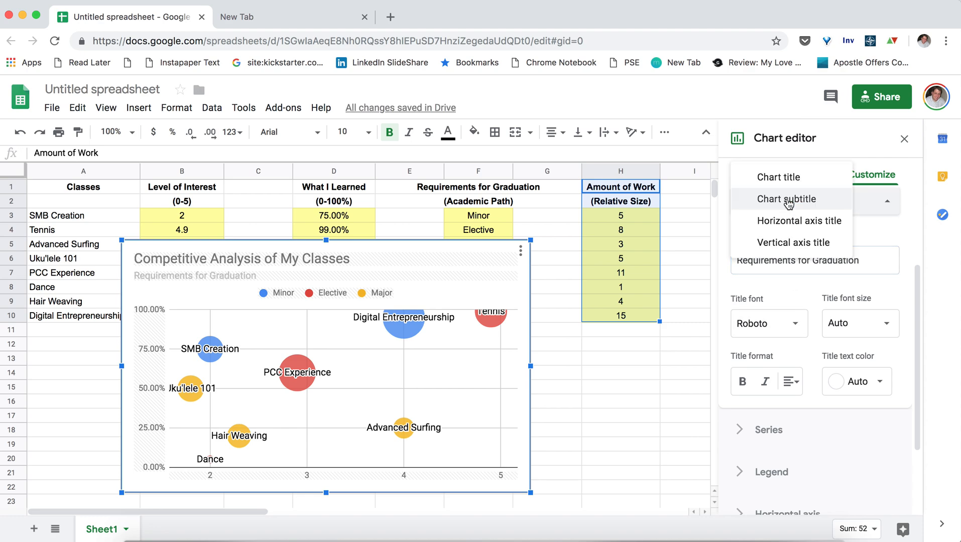
Set the horizontal axis title to 'Level of Interest'.
{"action": "left_click", "coordinate": [799, 221]}
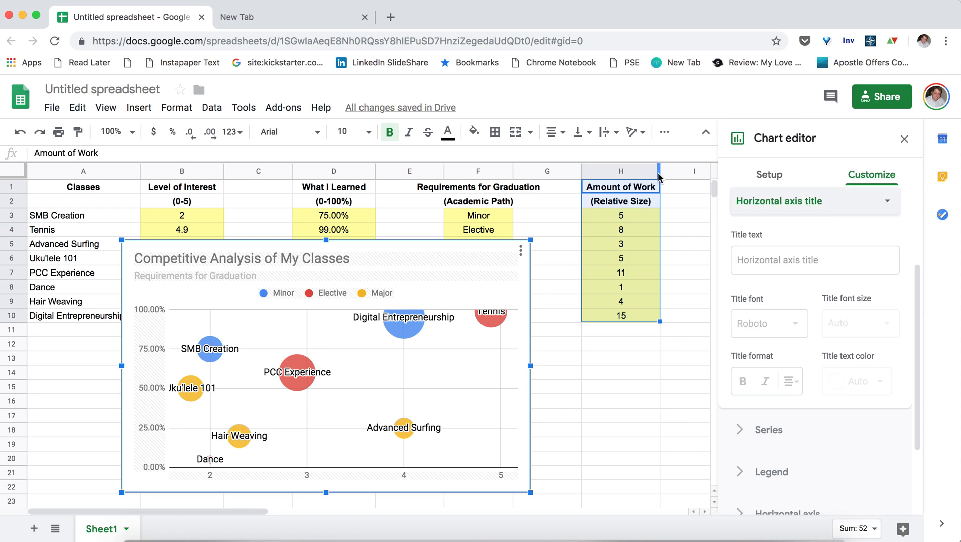
{"action": "left_click", "coordinate": [814, 259]}
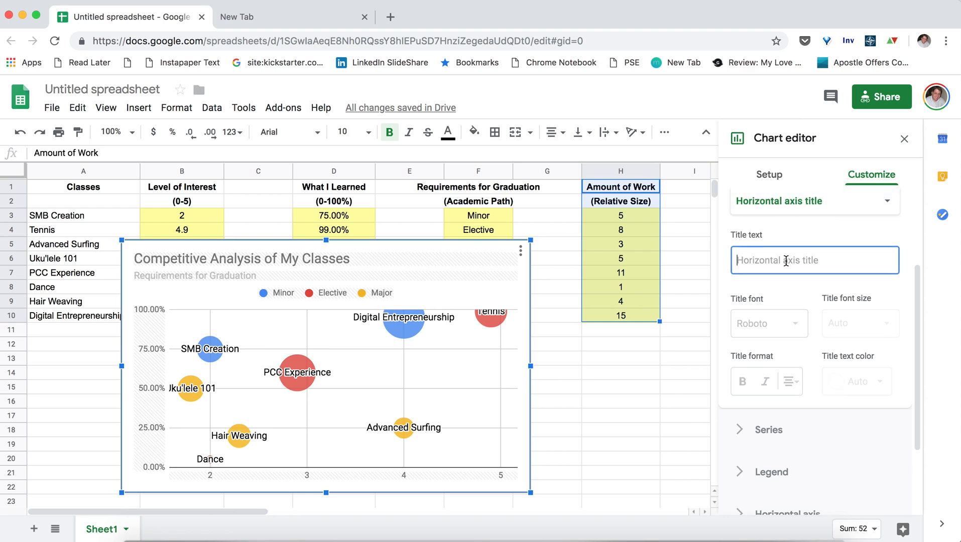
{"action": "mouse_move", "coordinate": [876, 211]}
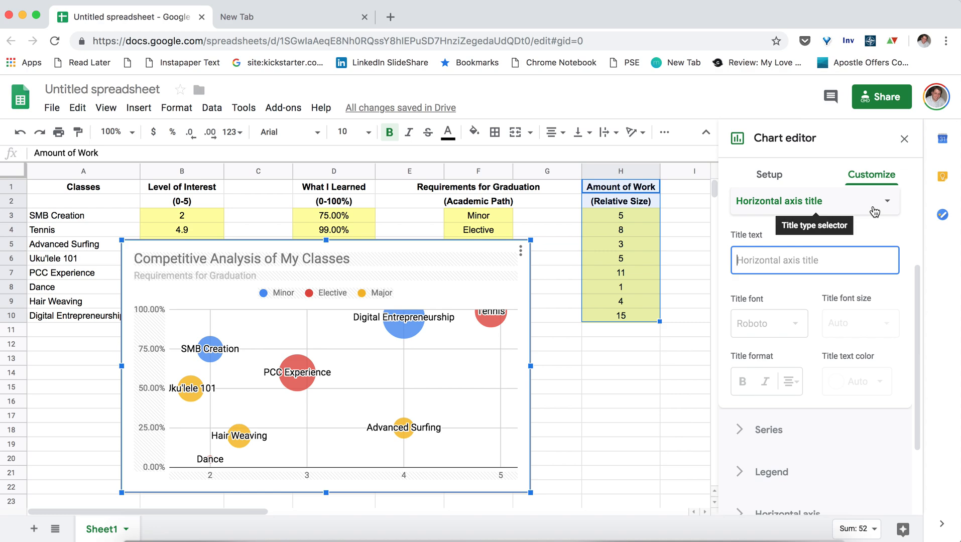
{"action": "type", "text": "Lr"}
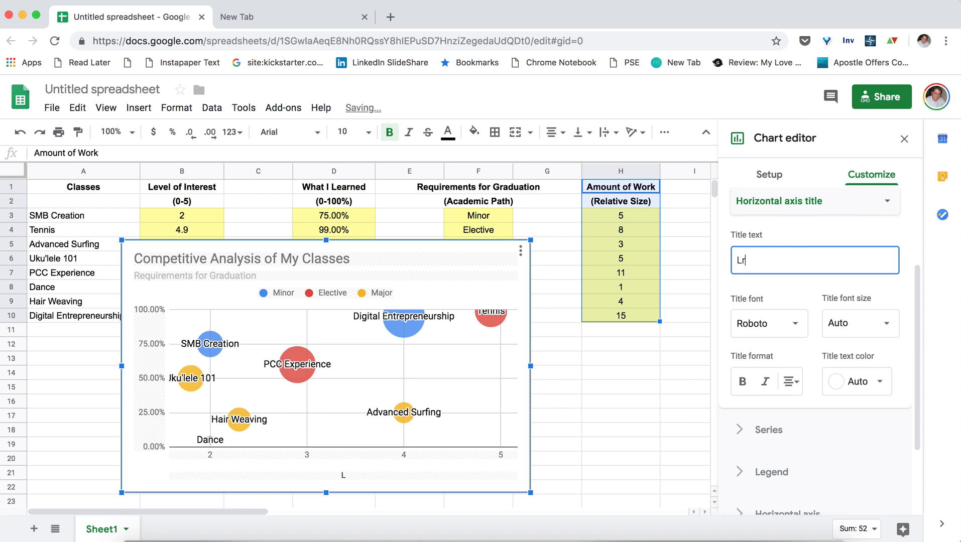
{"action": "type", "text": "Level of Interest"}
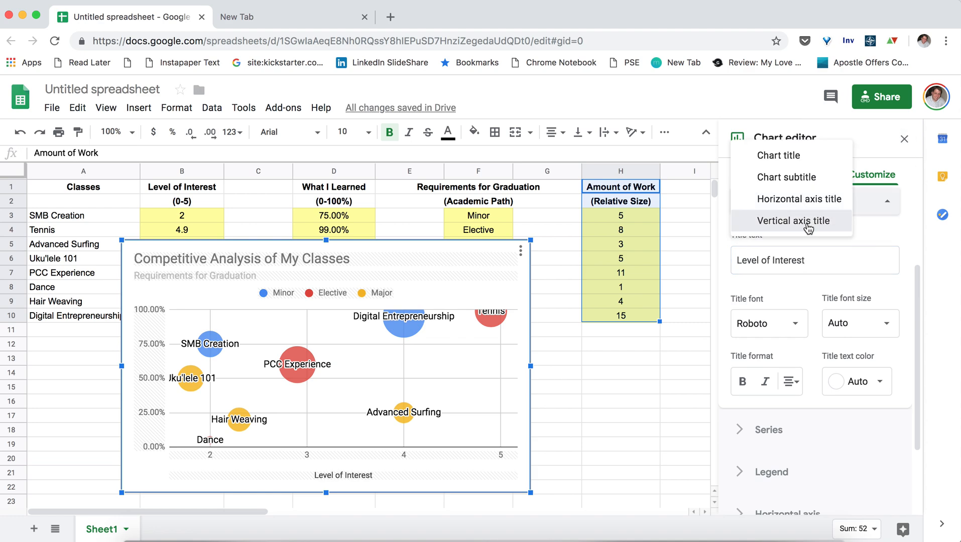
Set the vertical axis title to 'What I Actually Learned From The Course'.
{"action": "left_click", "coordinate": [795, 220]}
{"action": "type", "text": "What"}
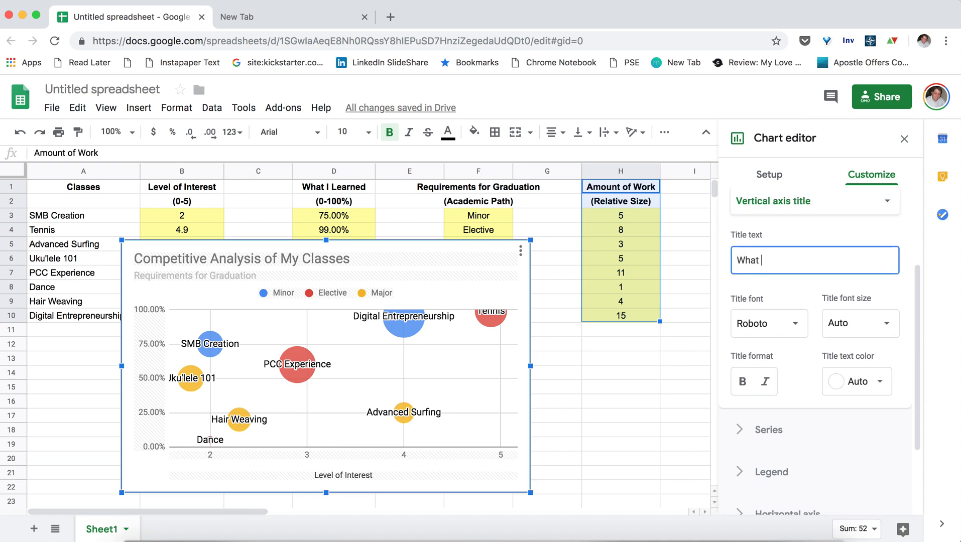
{"action": "type", "text": "M"}
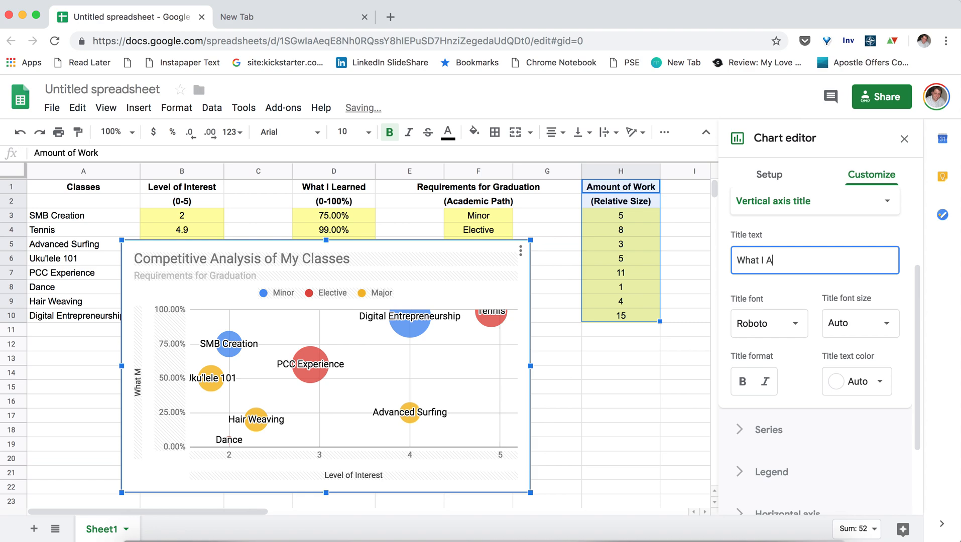
{"action": "type", "text": "ctu"}
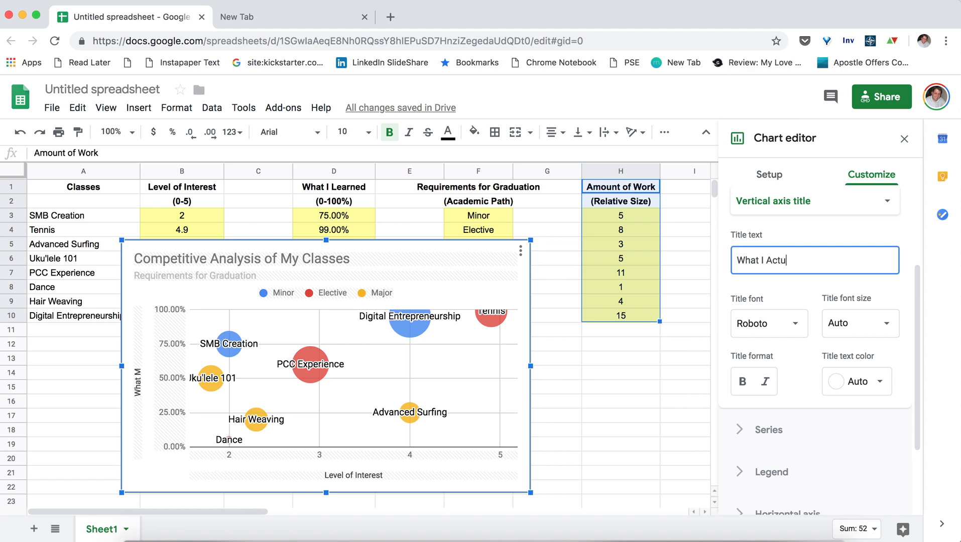
{"action": "type", "text": "ally Learned From"}
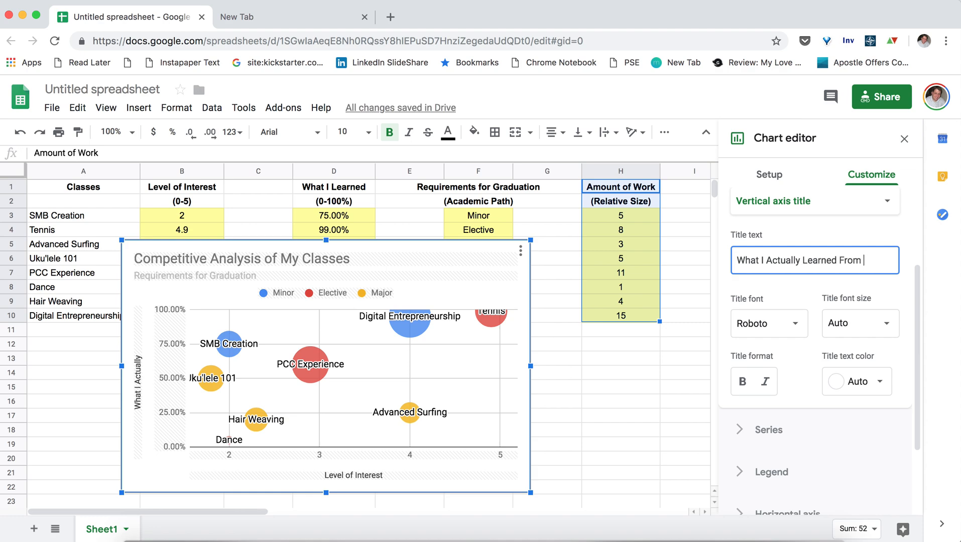
{"action": "type", "text": "The Course"}
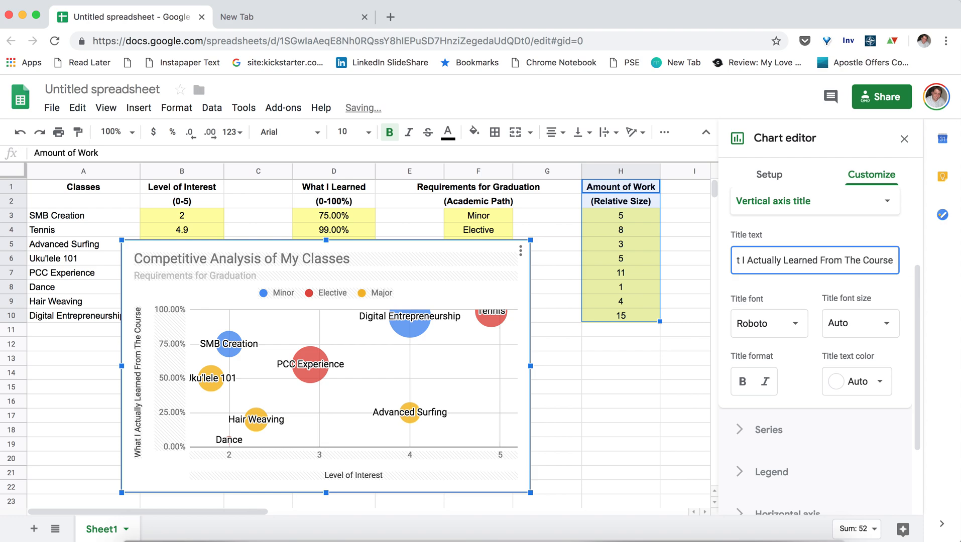
{"action": "mouse_move", "coordinate": [396, 421]}
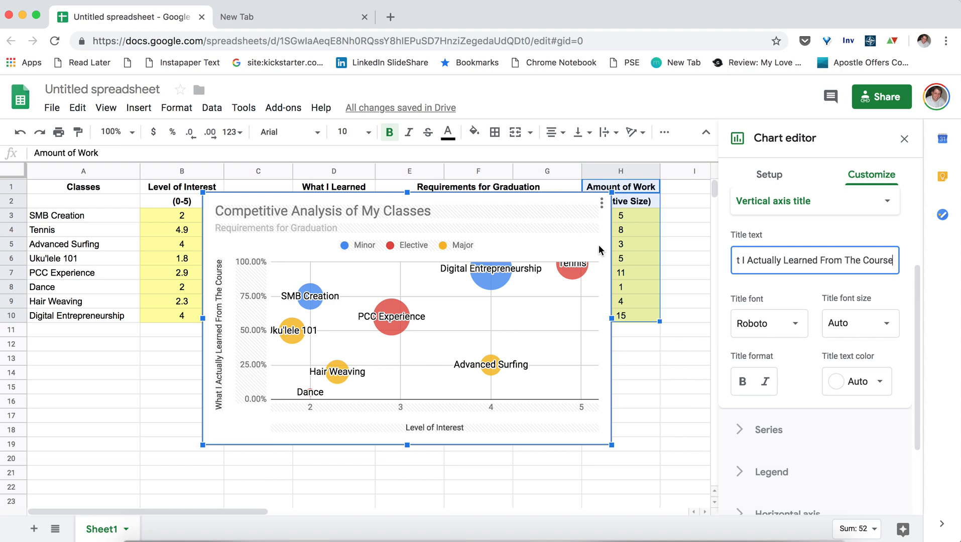
{"action": "mouse_move", "coordinate": [636, 225]}
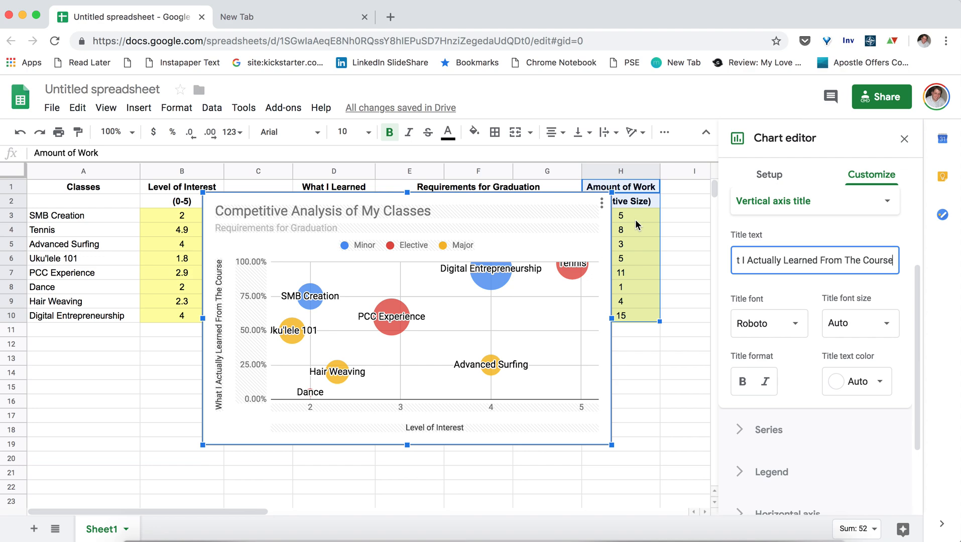
{"action": "mouse_move", "coordinate": [576, 277]}
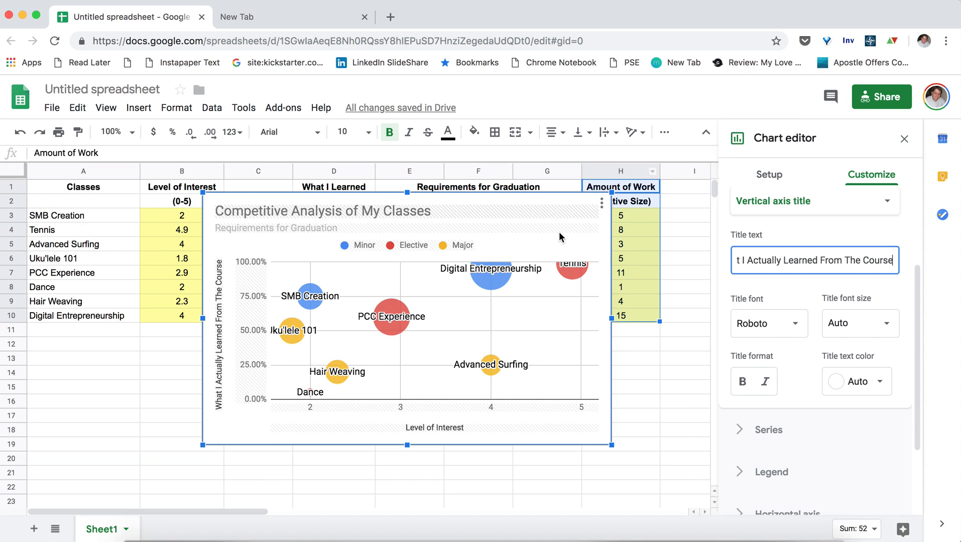
{"action": "mouse_move", "coordinate": [575, 275]}
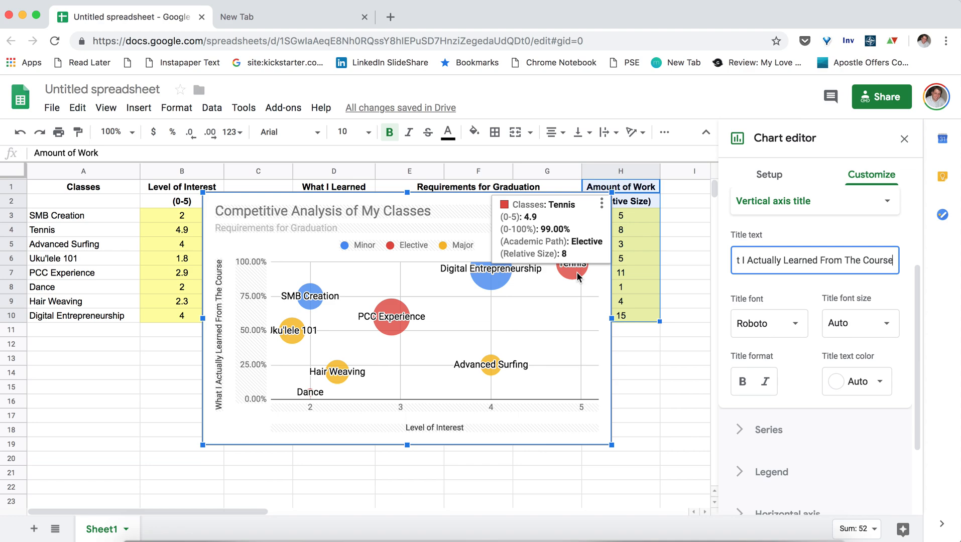
{"action": "mouse_move", "coordinate": [577, 273]}
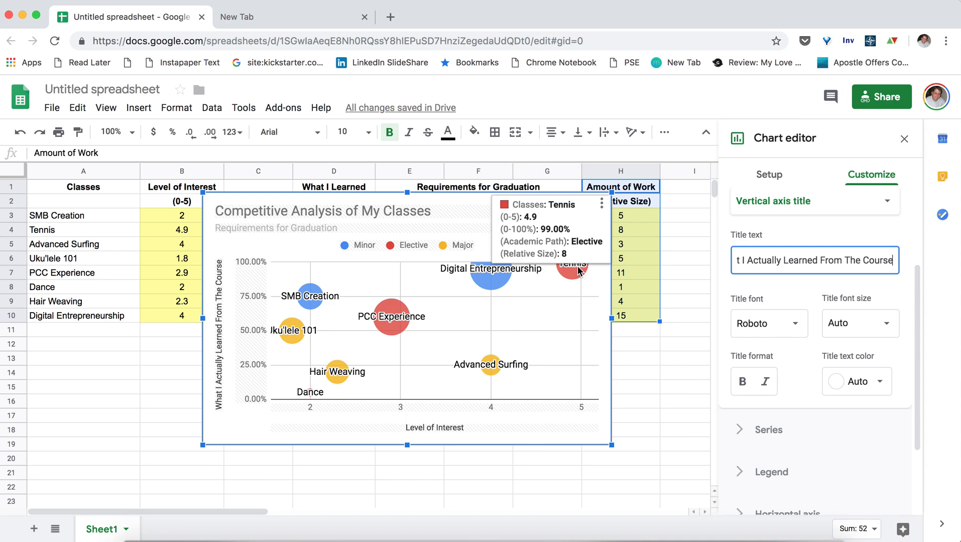
{"action": "mouse_move", "coordinate": [589, 252]}
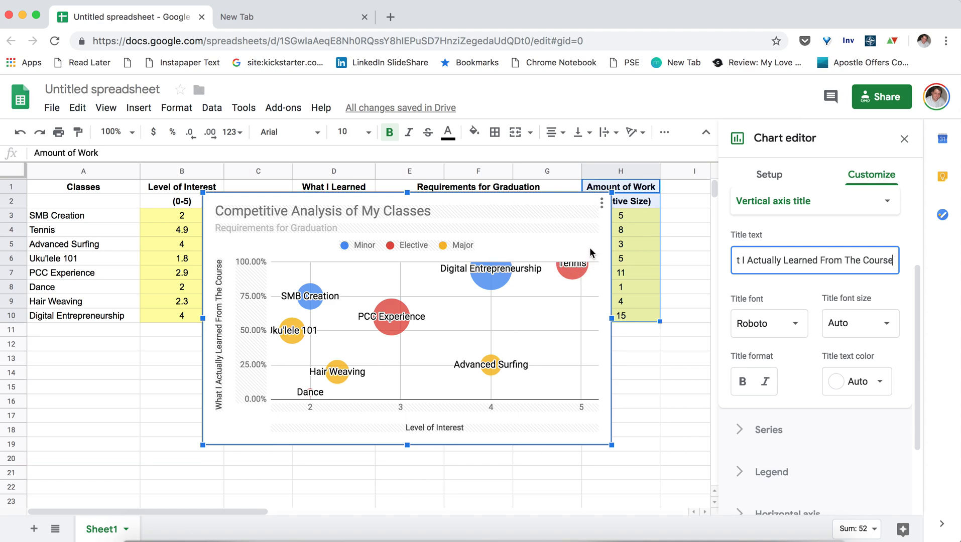
{"action": "mouse_move", "coordinate": [586, 264]}
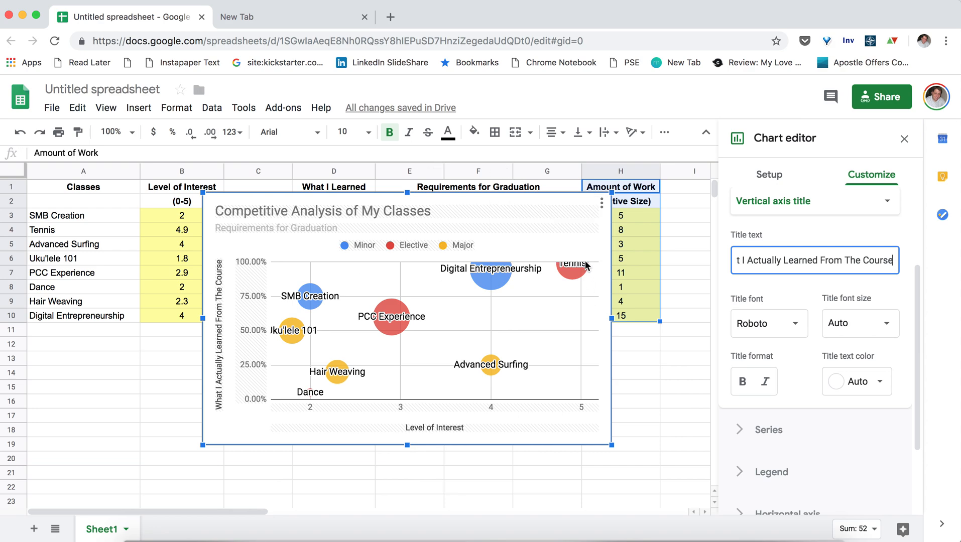
{"action": "mouse_move", "coordinate": [594, 262]}
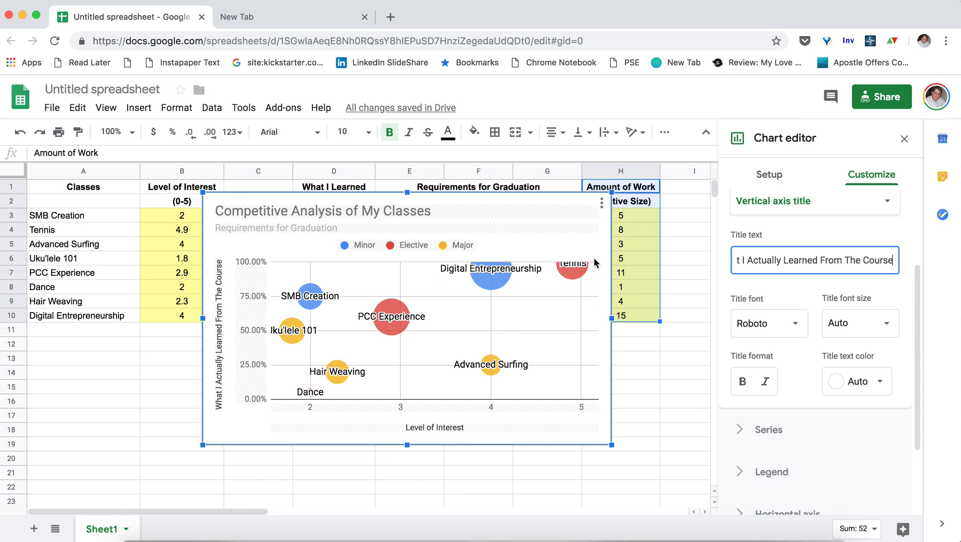
{"action": "mouse_move", "coordinate": [291, 330]}
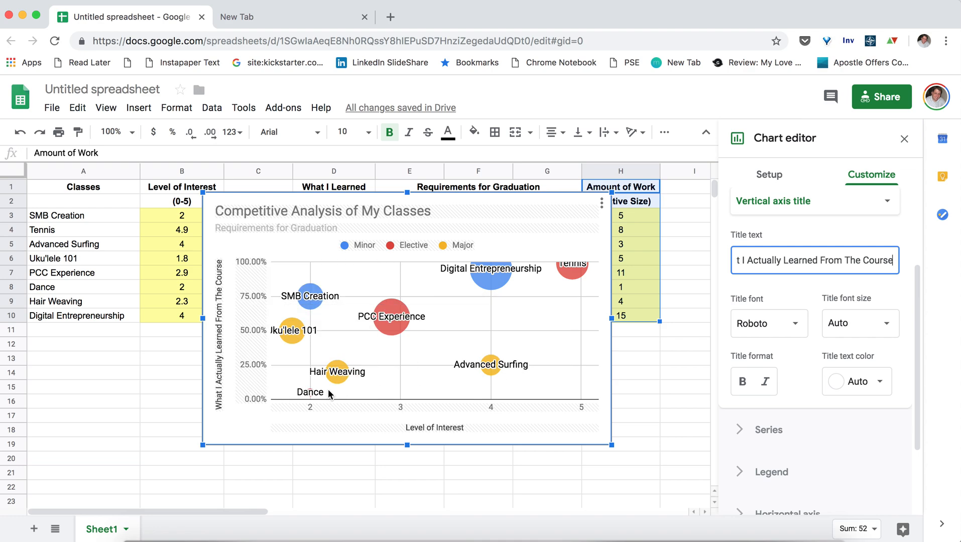
{"action": "mouse_move", "coordinate": [480, 350]}
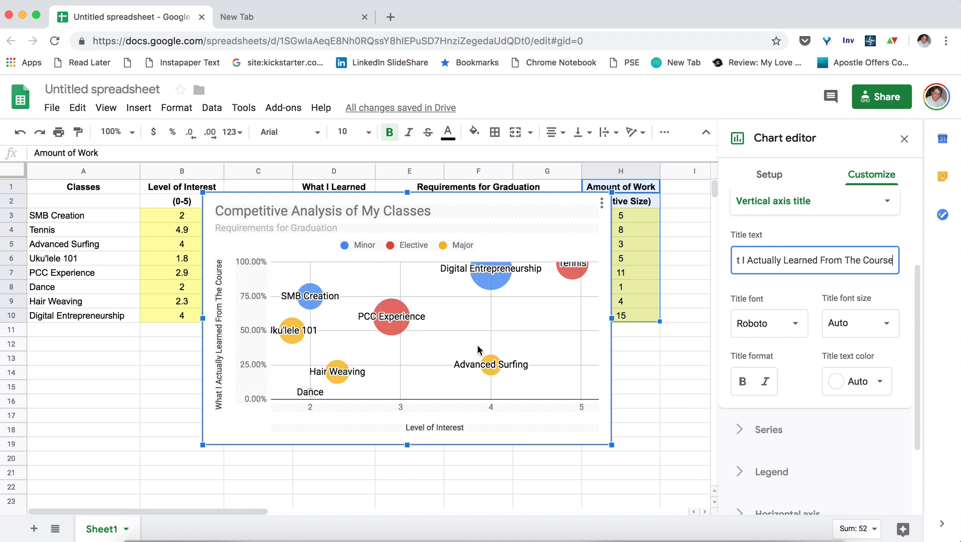
{"action": "mouse_move", "coordinate": [348, 380]}
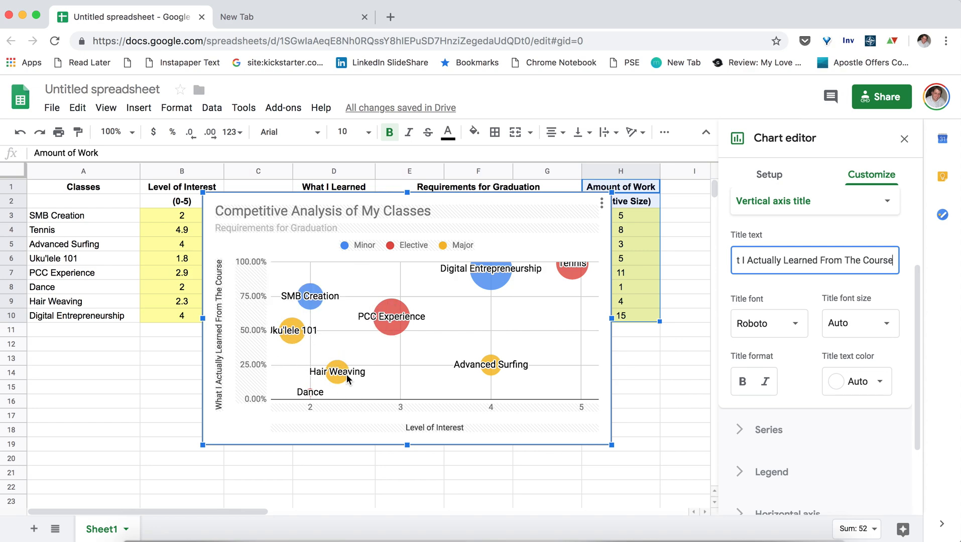
{"action": "mouse_move", "coordinate": [336, 372]}
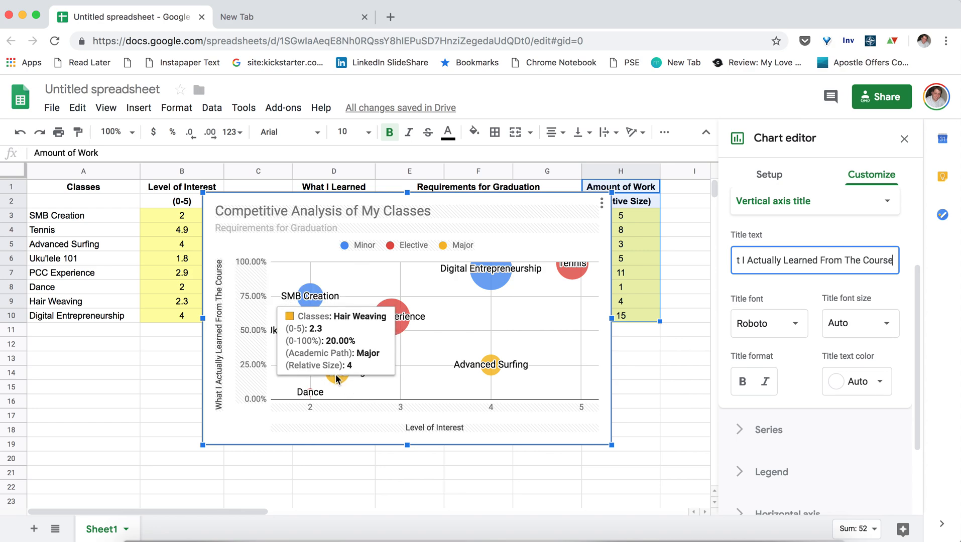
{"action": "mouse_move", "coordinate": [569, 242]}
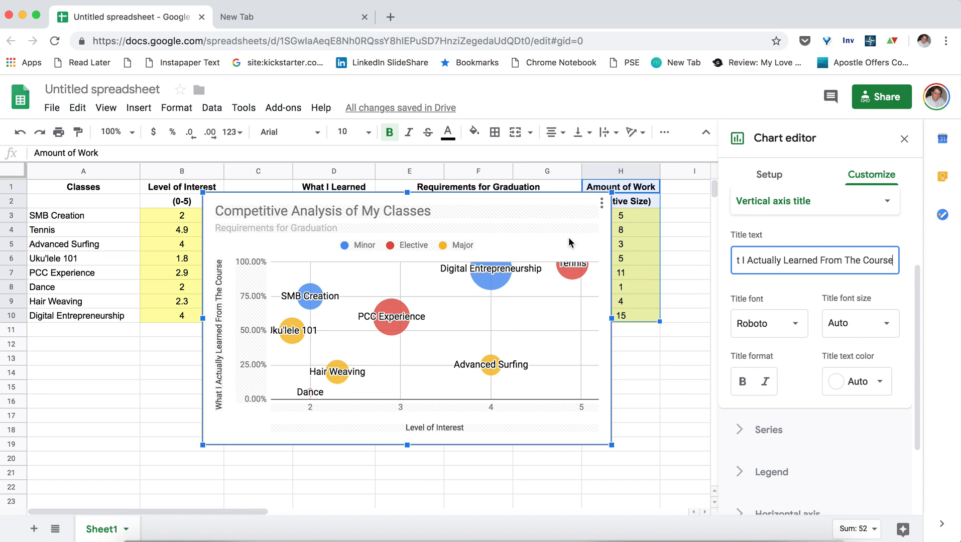
{"action": "mouse_move", "coordinate": [311, 305]}
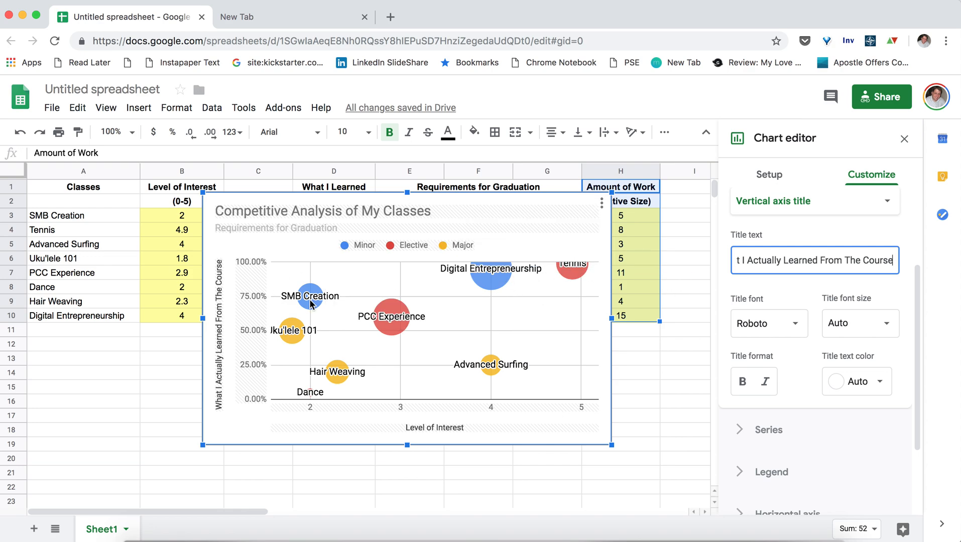
{"action": "mouse_move", "coordinate": [304, 299]}
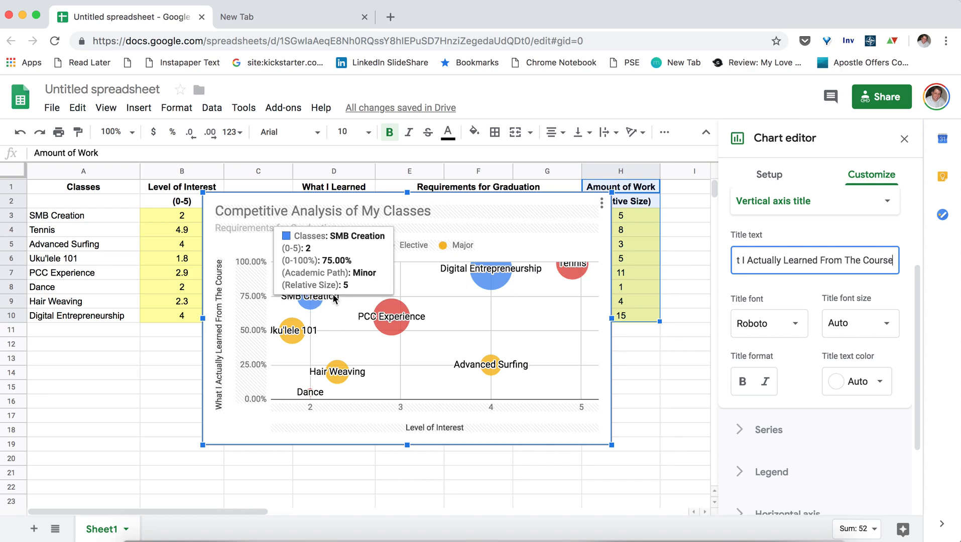
{"action": "mouse_move", "coordinate": [528, 282]}
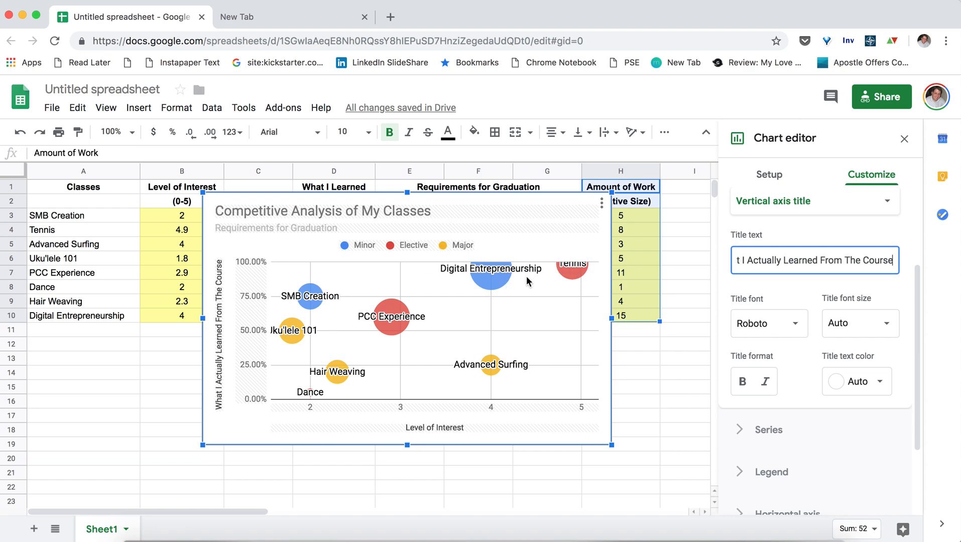
{"action": "mouse_move", "coordinate": [471, 269]}
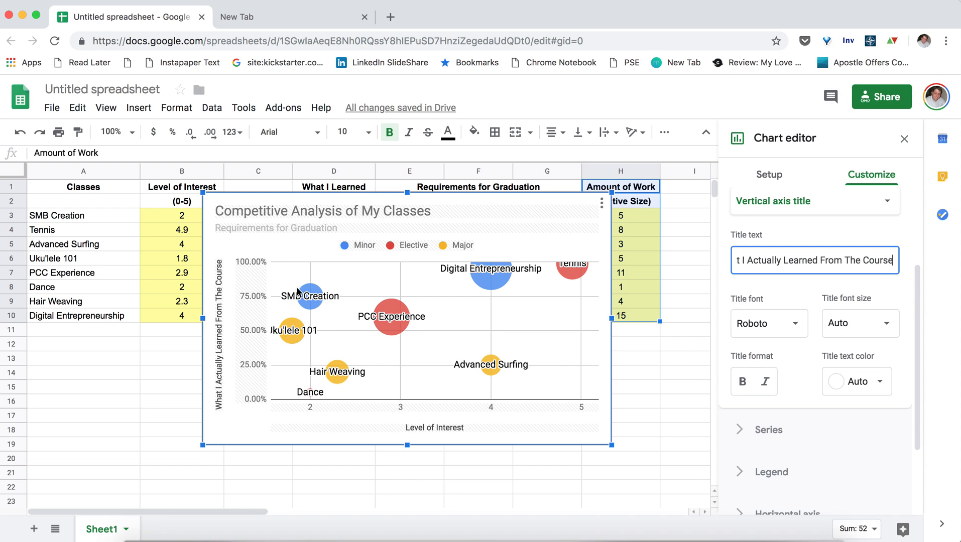
{"action": "mouse_move", "coordinate": [391, 318]}
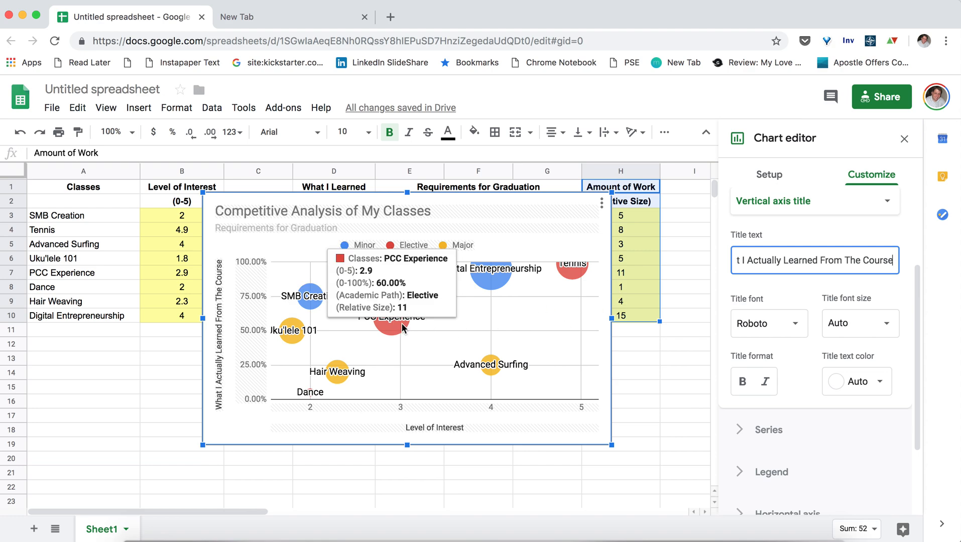
{"action": "mouse_move", "coordinate": [489, 365]}
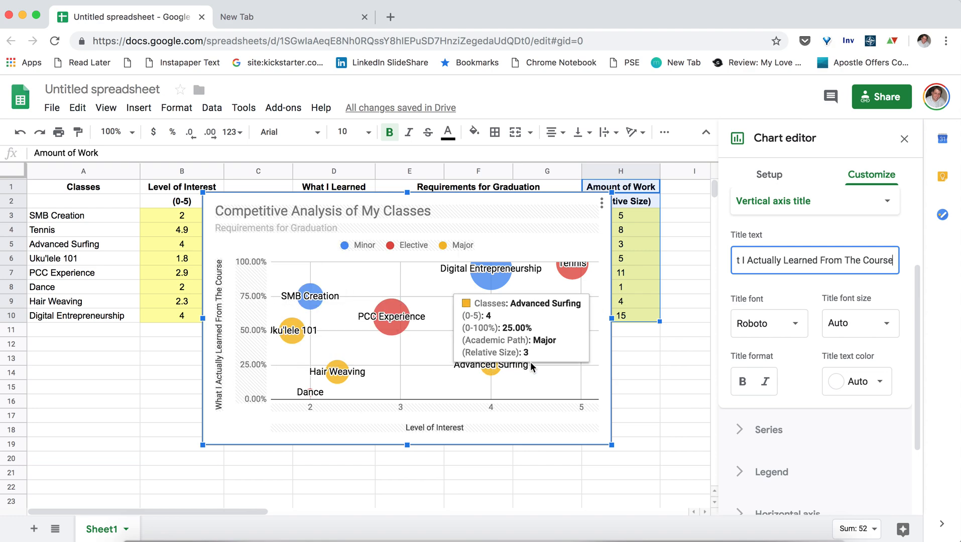
{"action": "mouse_move", "coordinate": [569, 370]}
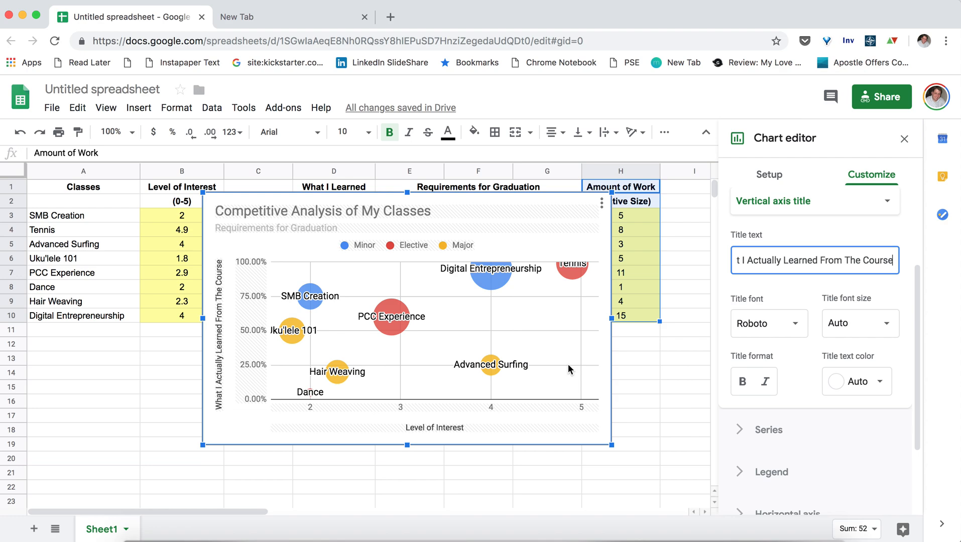
{"action": "mouse_move", "coordinate": [103, 89]}
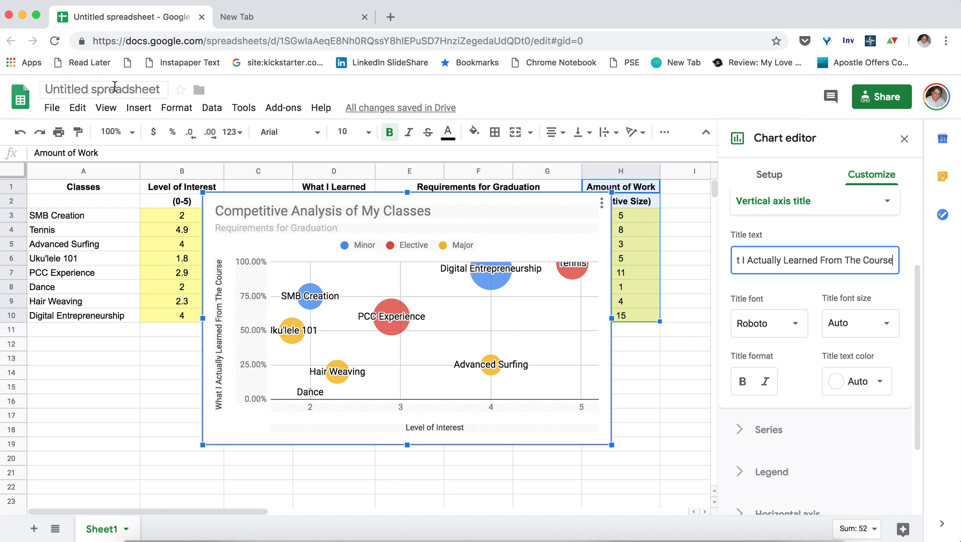
Rename 'Untitled spreadsheet' to 'Competitive Analysis of my Classes'.
{"action": "left_click", "coordinate": [103, 89]}
{"action": "type", "text": "Competit"}
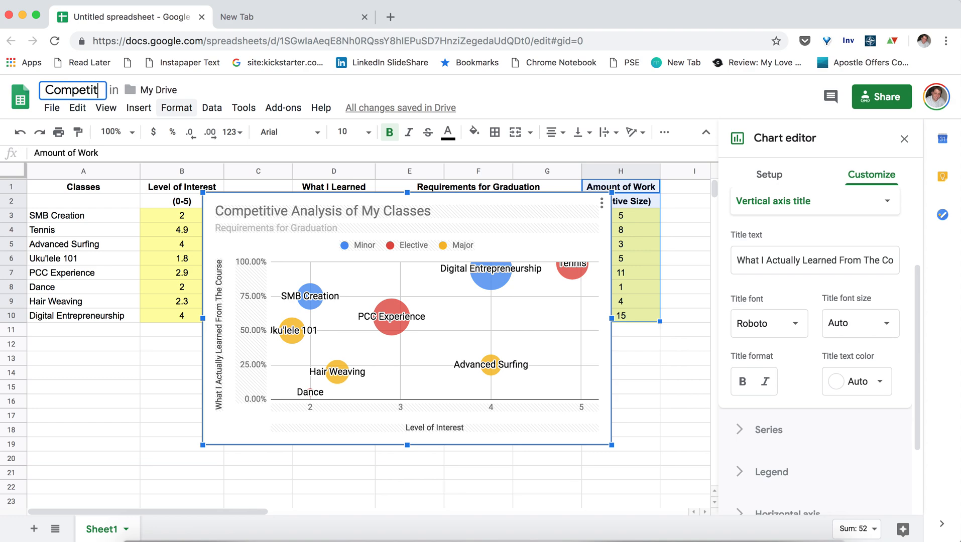
{"action": "type", "text": "ive Analysis of my Classes"}
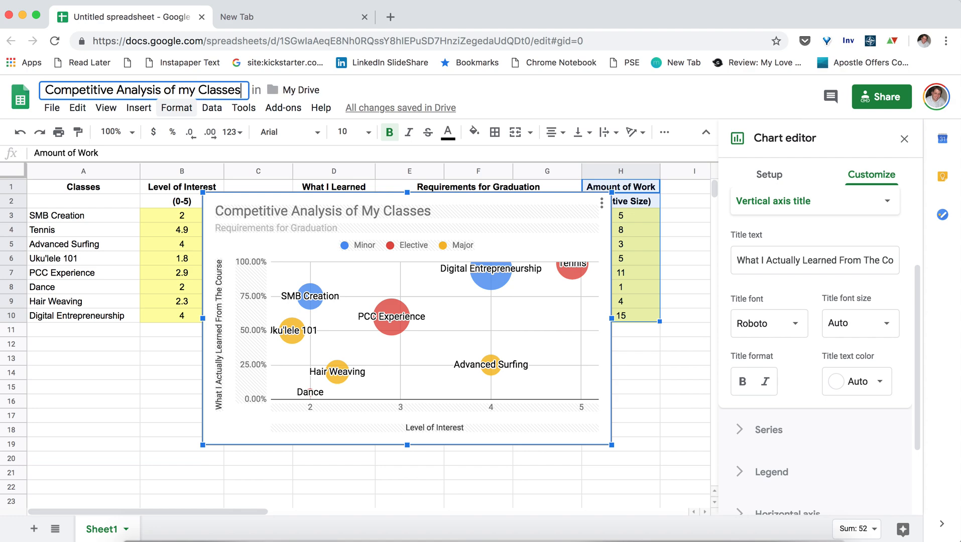
{"action": "mouse_move", "coordinate": [881, 97]}
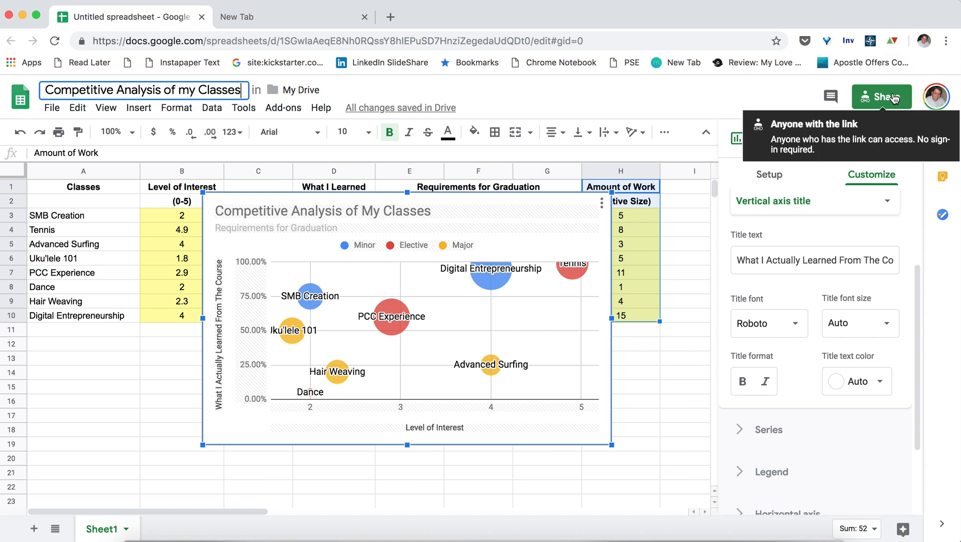
Share the spreadsheet as 'Anyone with the link can view' and copy the link.
{"action": "left_click", "coordinate": [881, 97]}
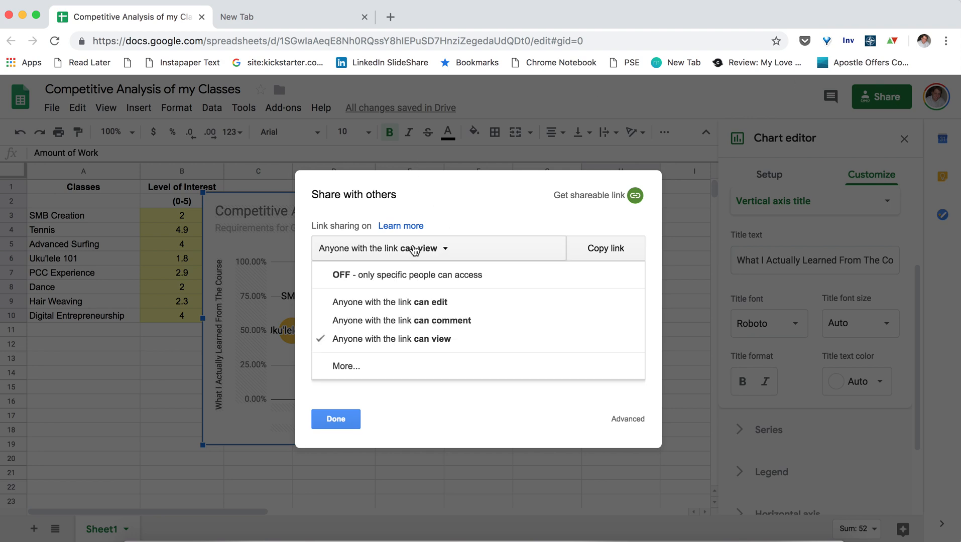
{"action": "mouse_move", "coordinate": [419, 339]}
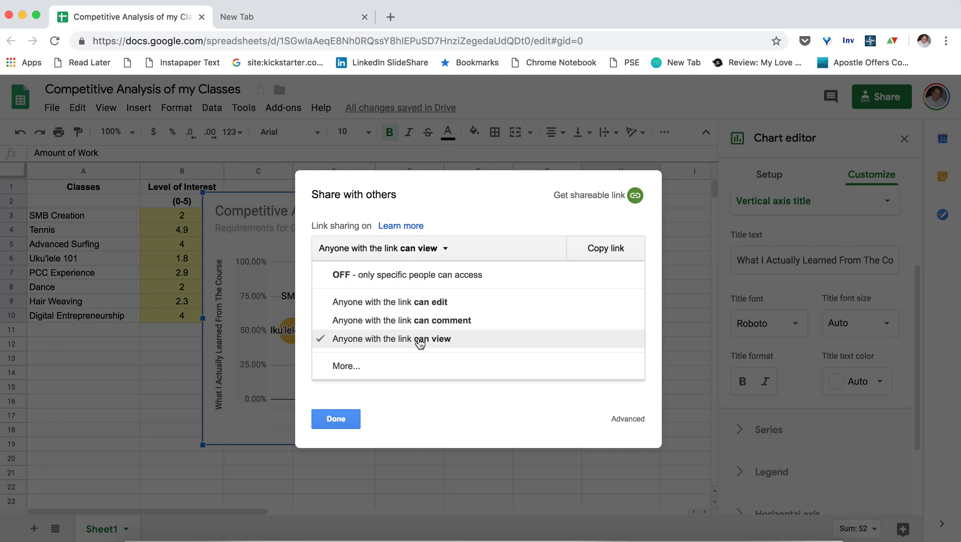
{"action": "mouse_move", "coordinate": [348, 274]}
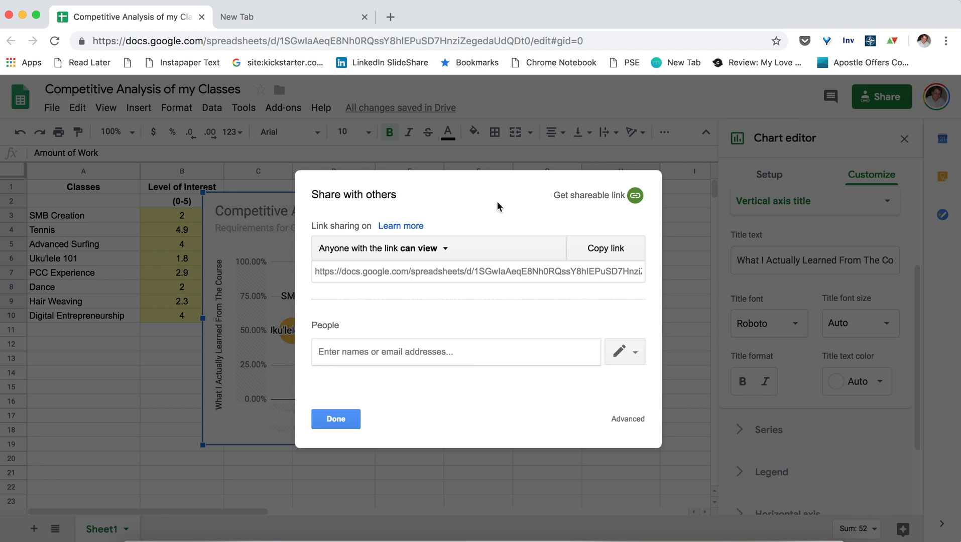
{"action": "left_click", "coordinate": [605, 248]}
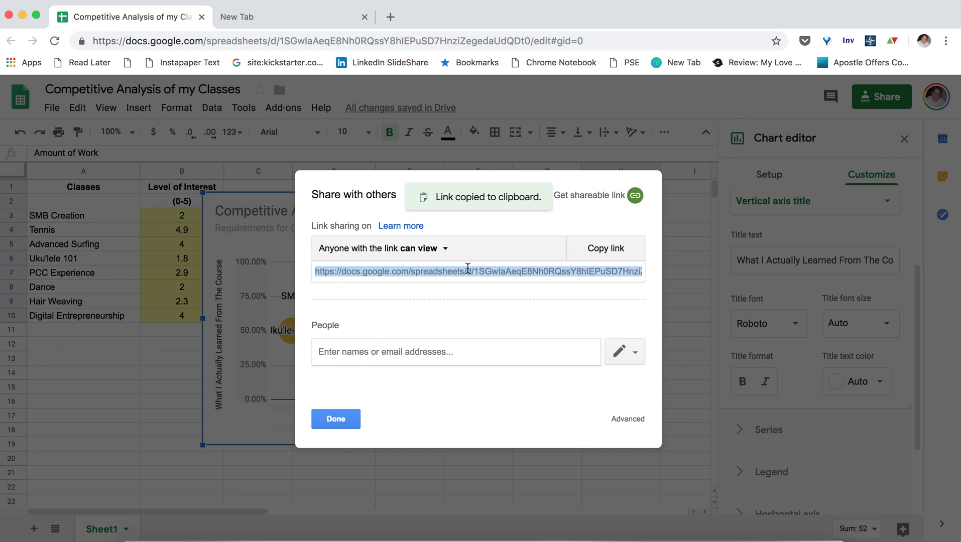
{"action": "left_click", "coordinate": [438, 248]}
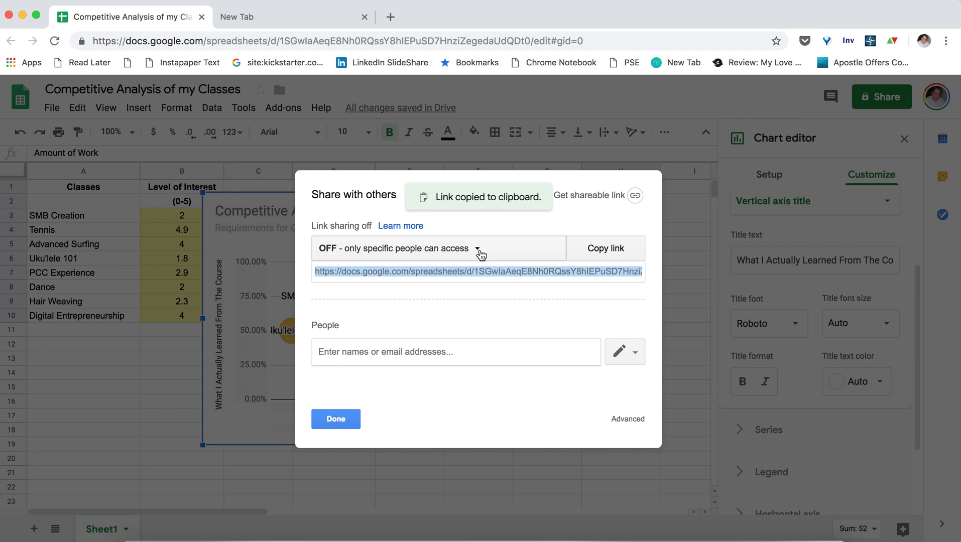
{"action": "left_click", "coordinate": [477, 248]}
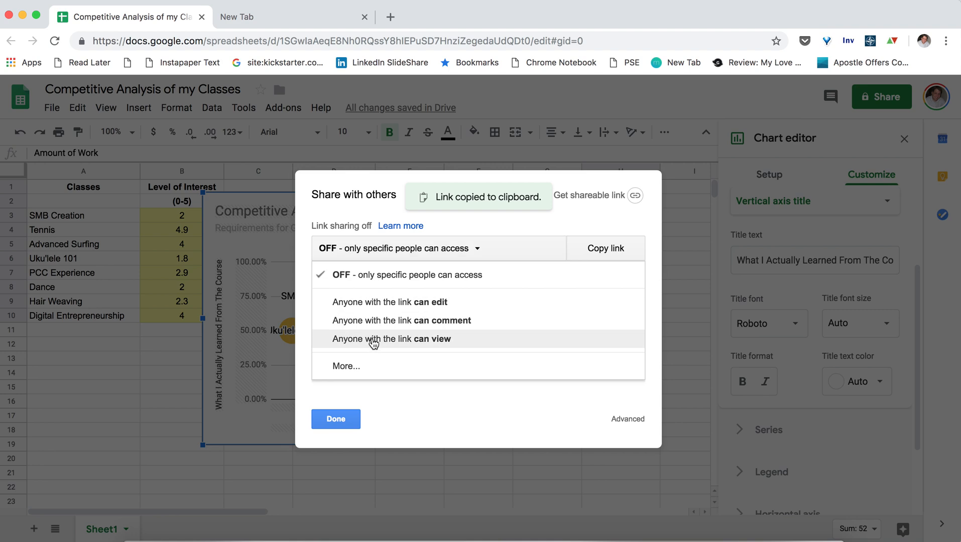
{"action": "mouse_move", "coordinate": [408, 345]}
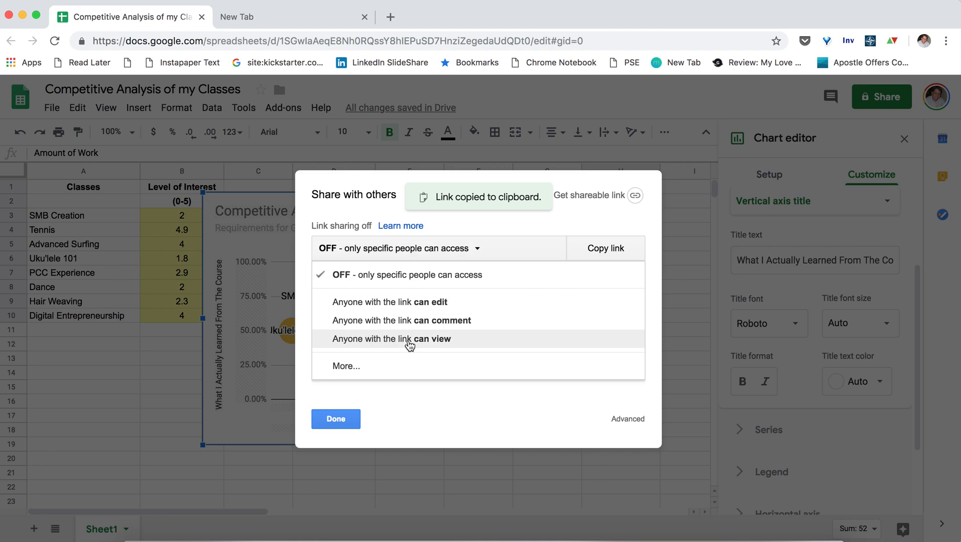
{"action": "mouse_move", "coordinate": [440, 346]}
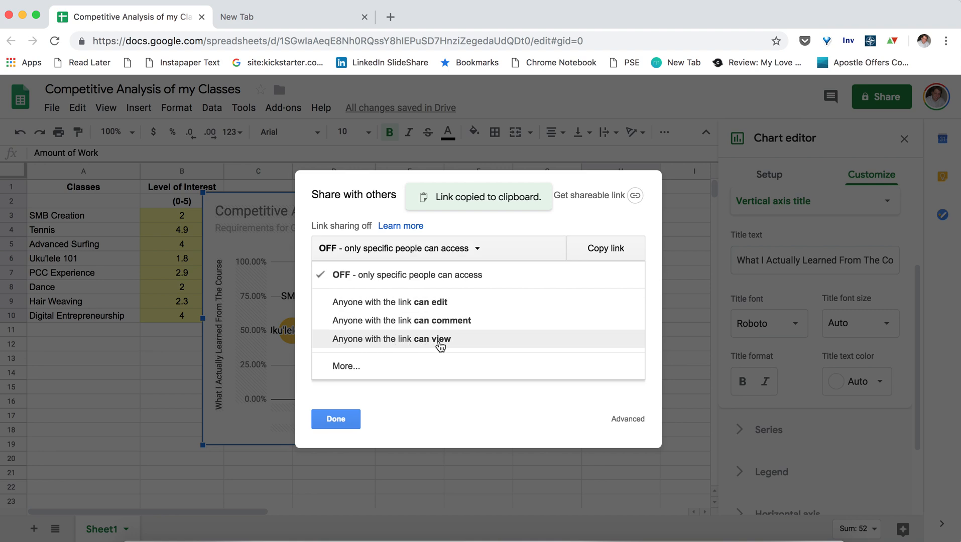
{"action": "left_click", "coordinate": [392, 338]}
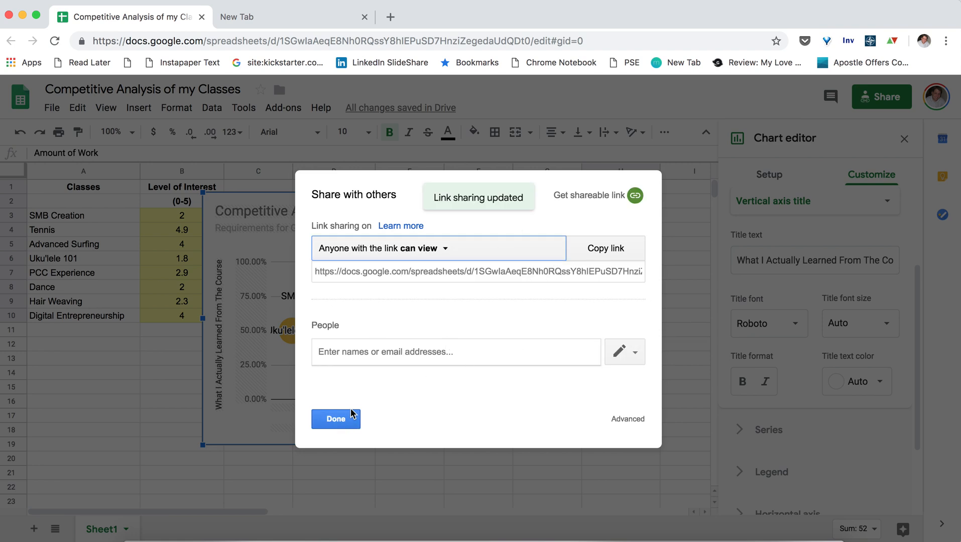
{"action": "mouse_move", "coordinate": [309, 377]}
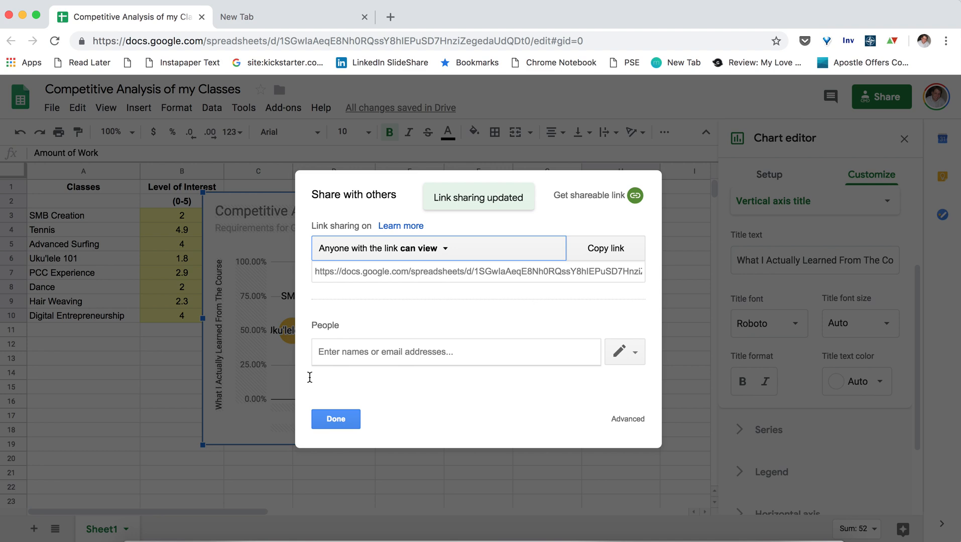
{"action": "left_click", "coordinate": [335, 420]}
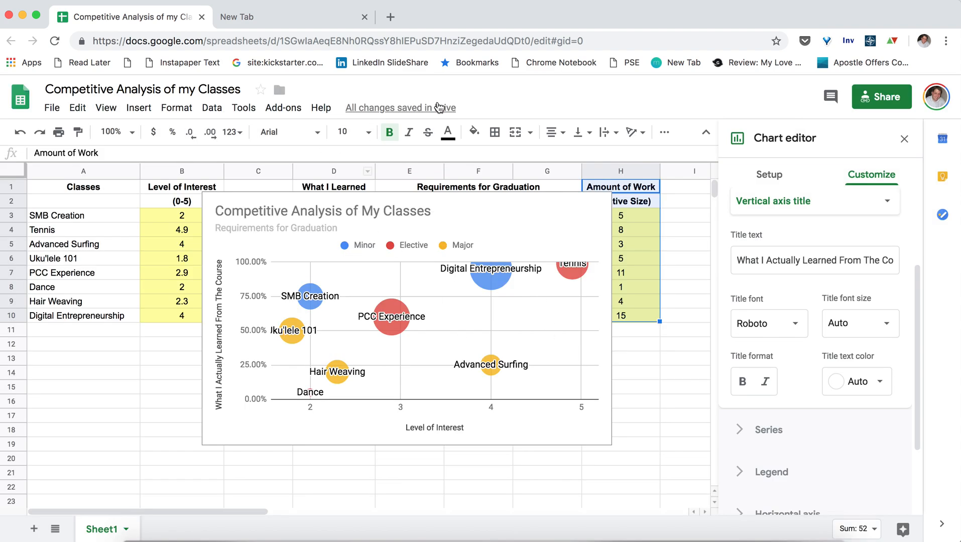
{"action": "mouse_move", "coordinate": [519, 195]}
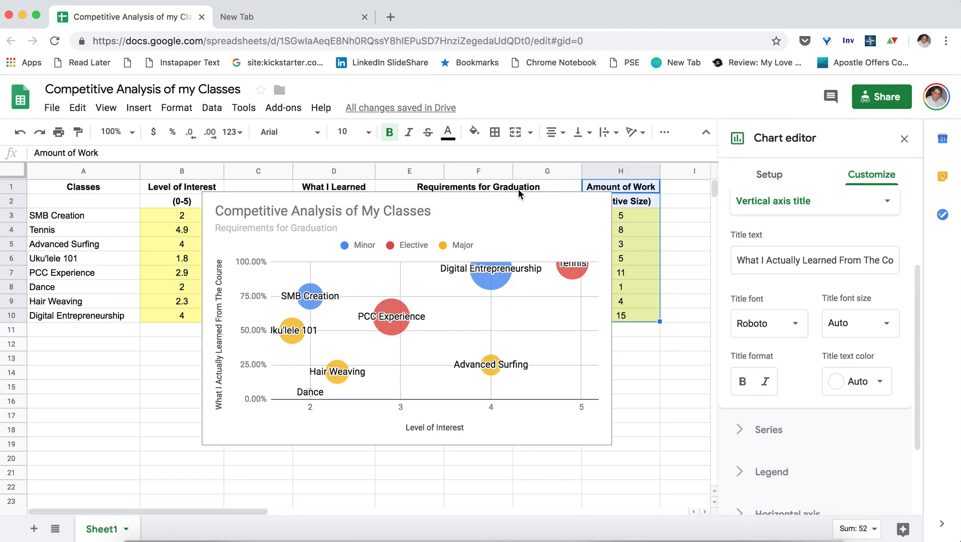
{"action": "mouse_move", "coordinate": [410, 448]}
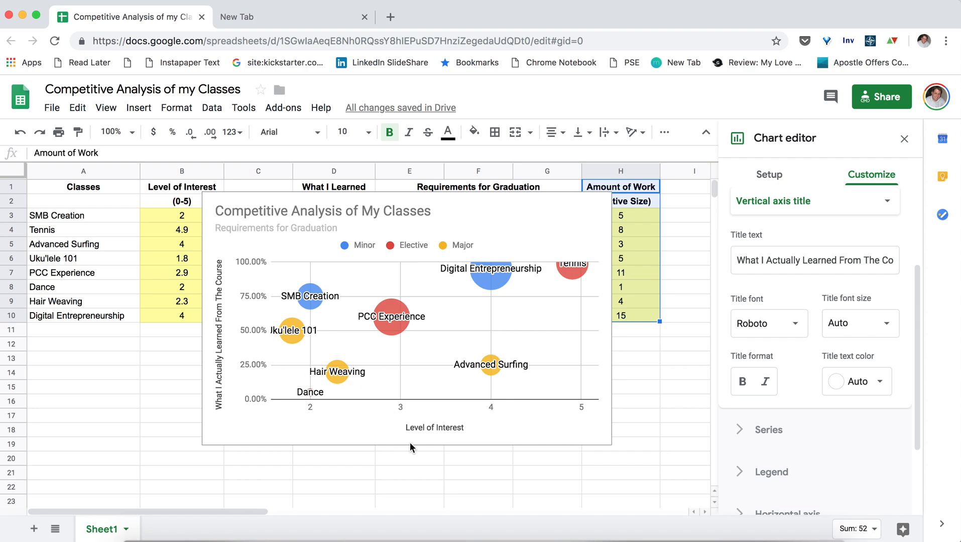
{"action": "mouse_move", "coordinate": [511, 458]}
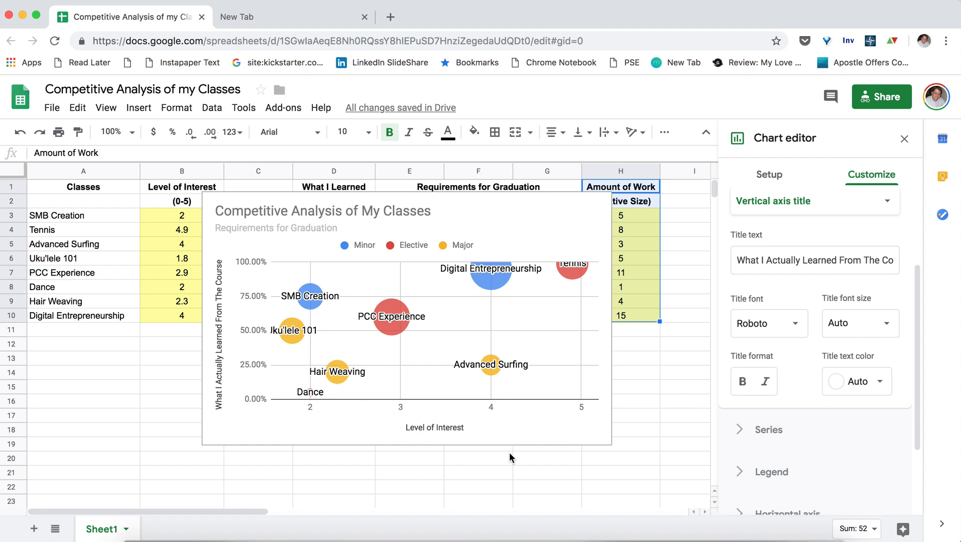
{"action": "mouse_move", "coordinate": [514, 461]}
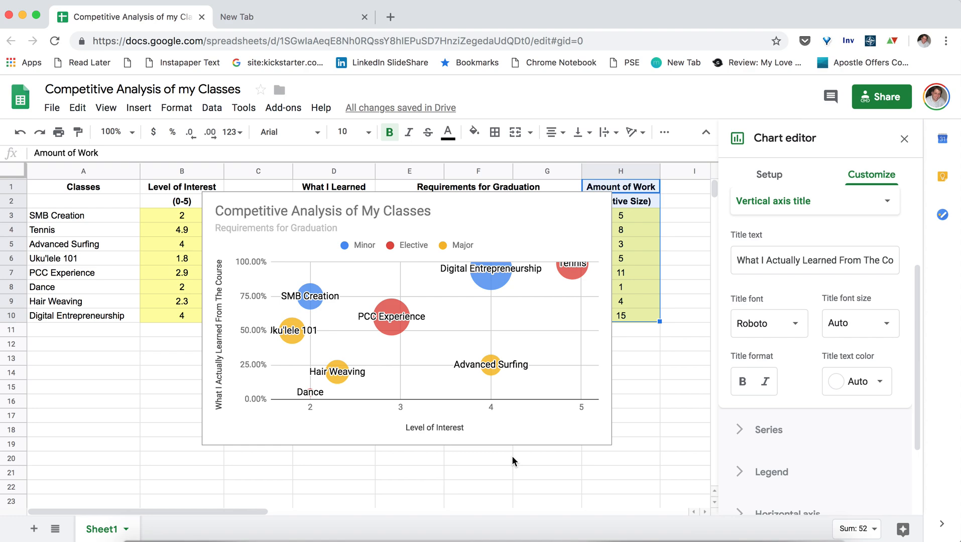